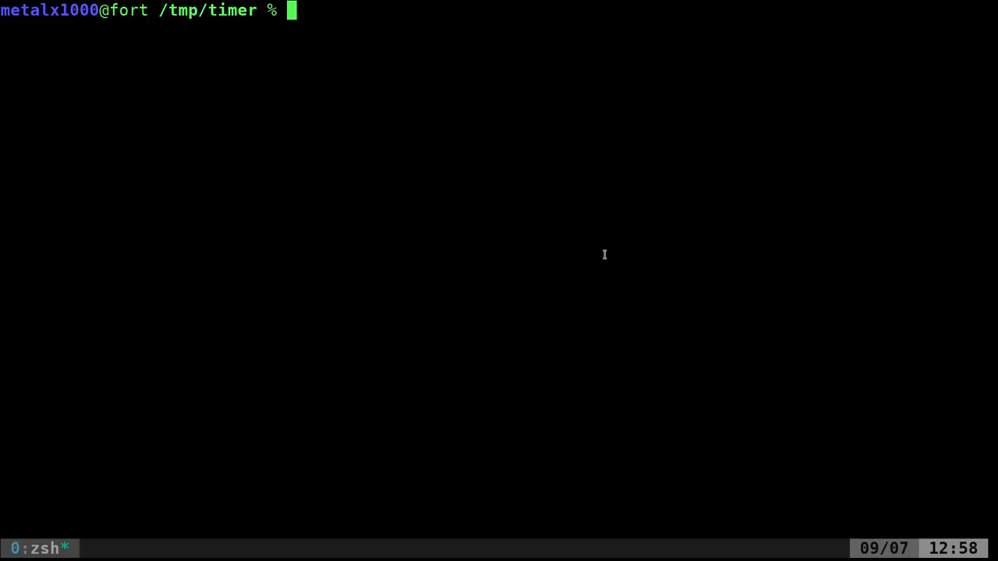
- Begin a one-liner: let x=0; while [ 1 ]; do at the zsh prompt
type("let")
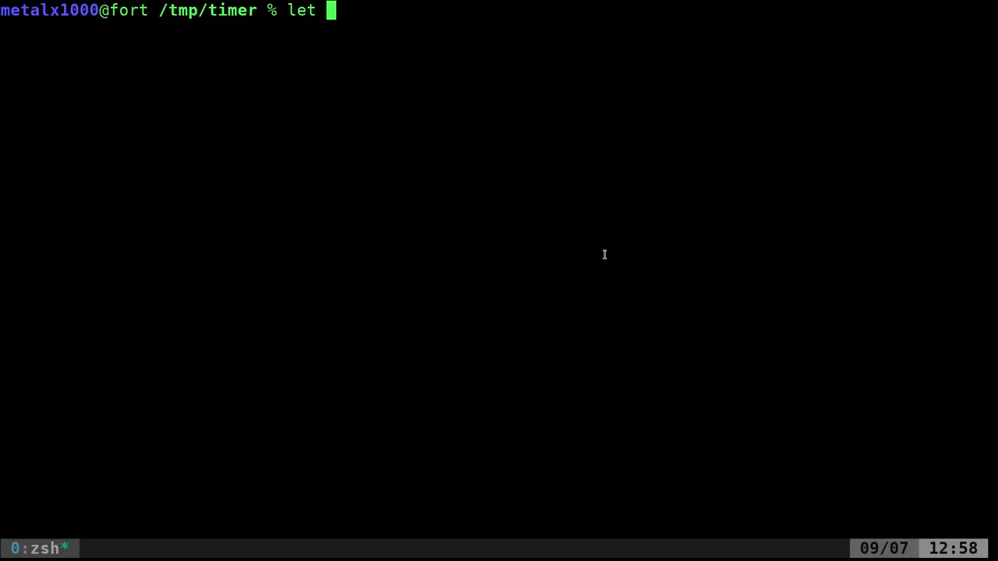
type("x=")
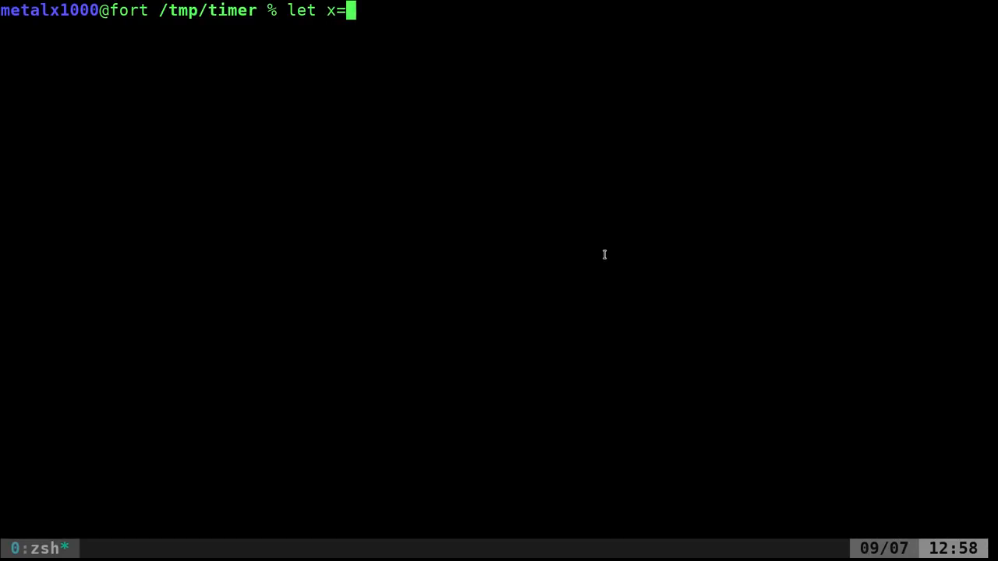
type("0;")
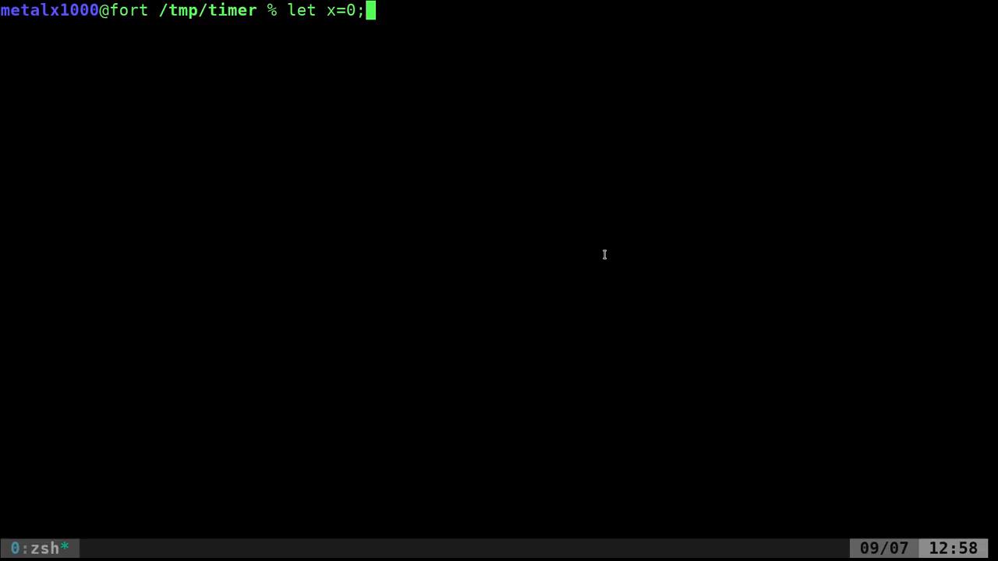
type("while")
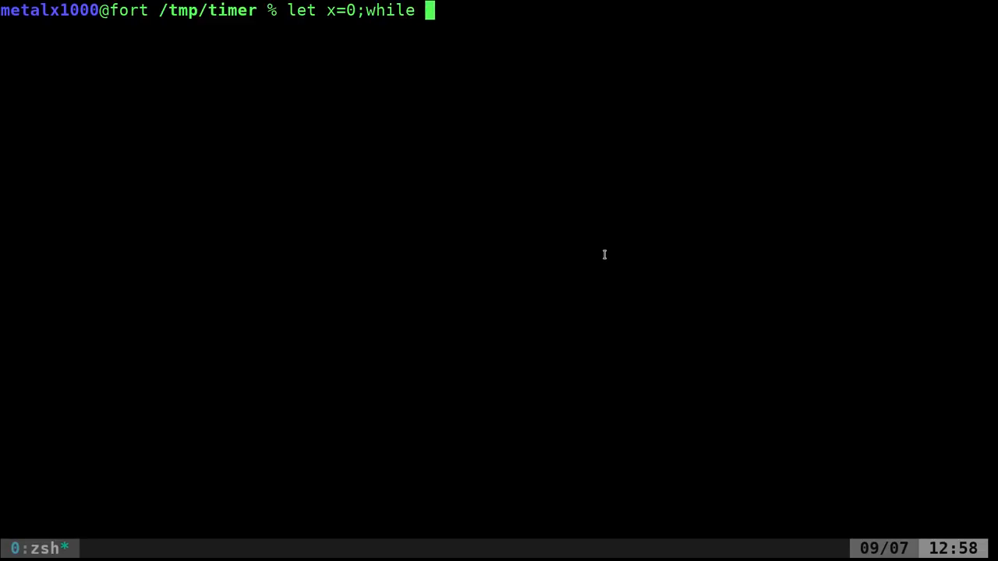
type("[ 1]")
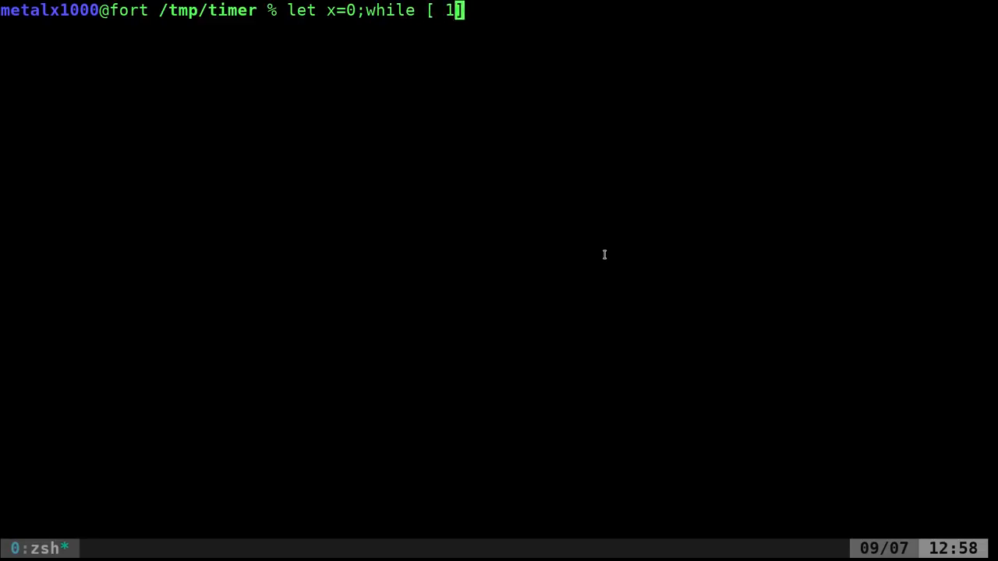
type("];do")
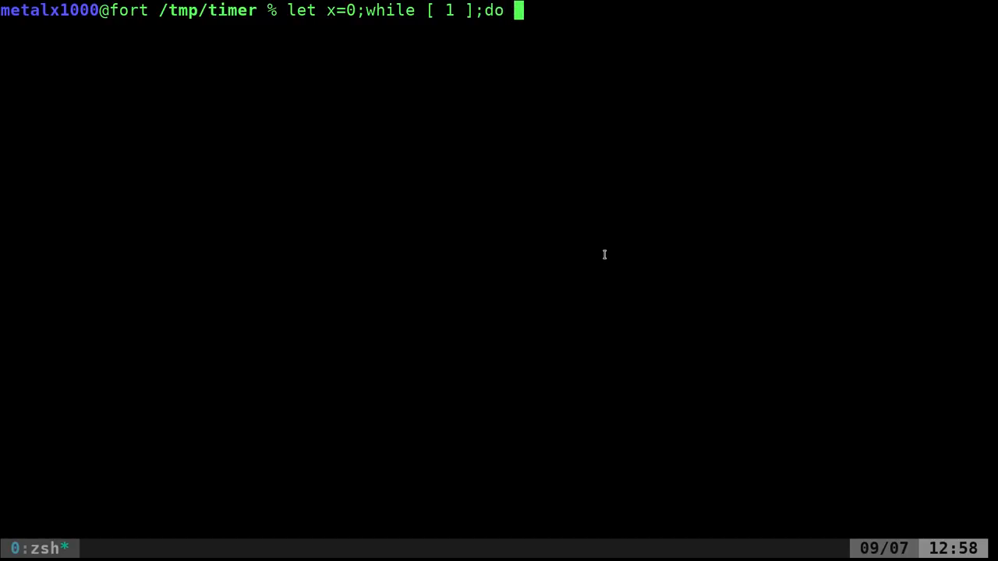
- Continue the loop body with echo "$x", sleep 1 and clear, correcting the mistyped clear
type("echo \"")
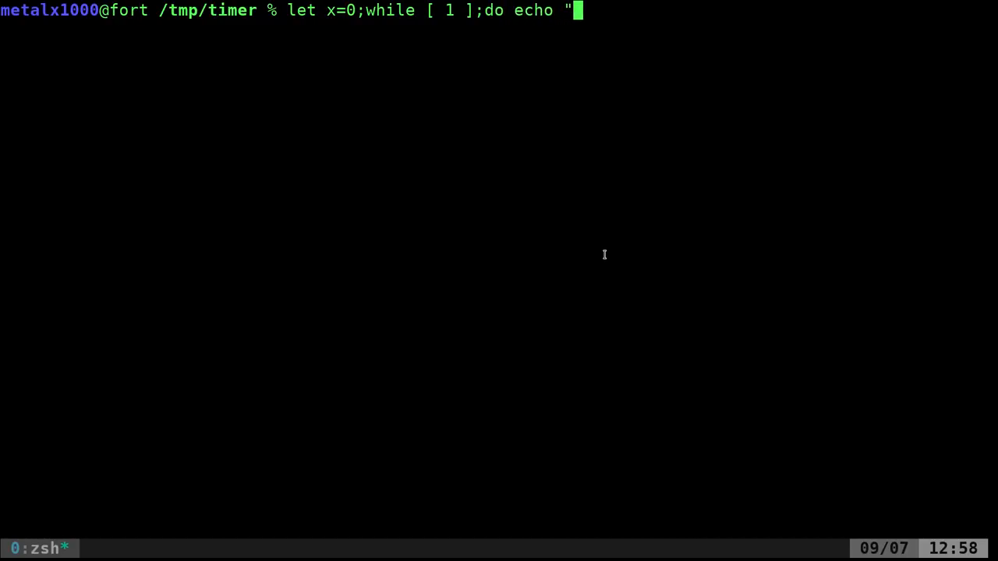
type("$x\"")
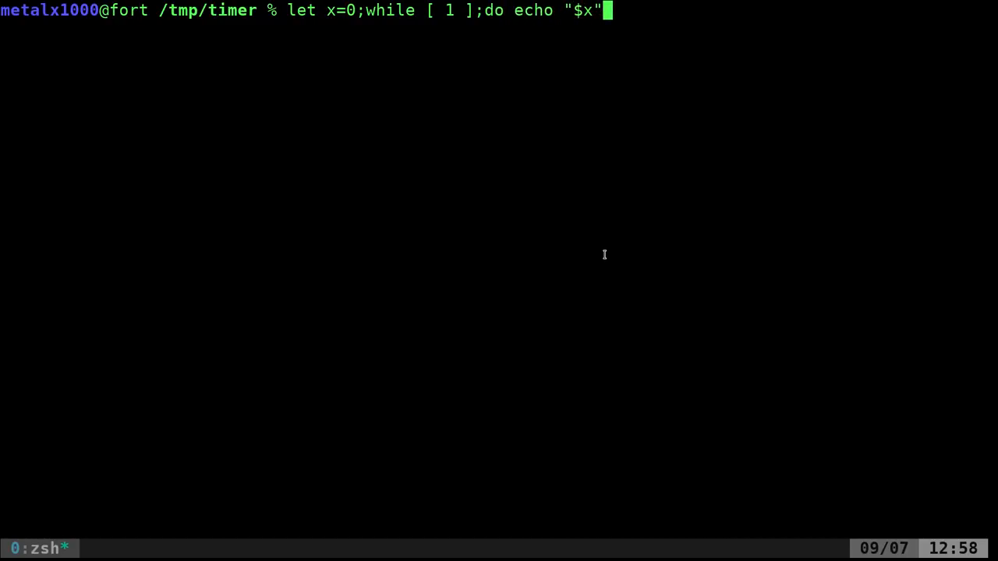
type(";sleep 1")
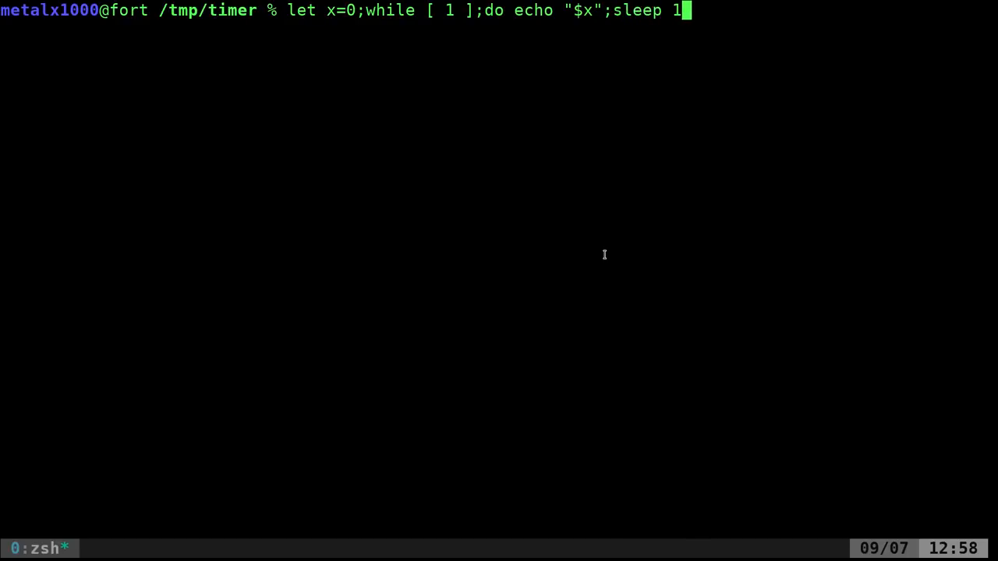
type(";clear")
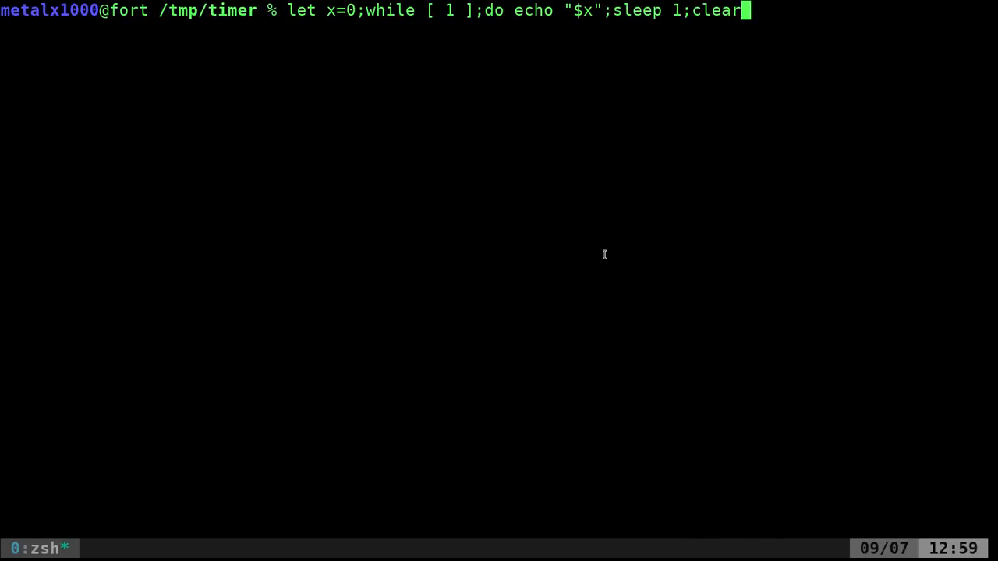
key("BackSpace")
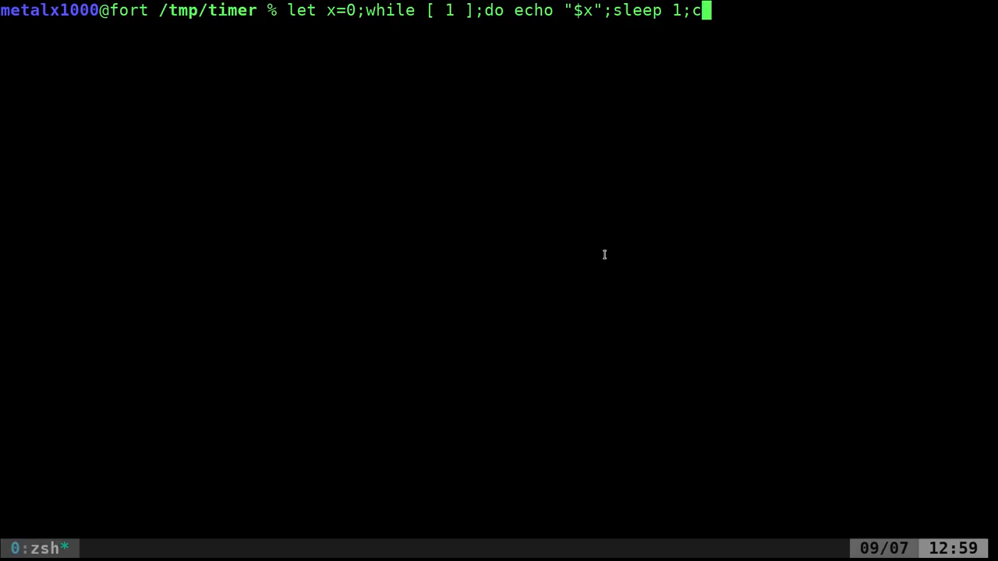
type("lear;")
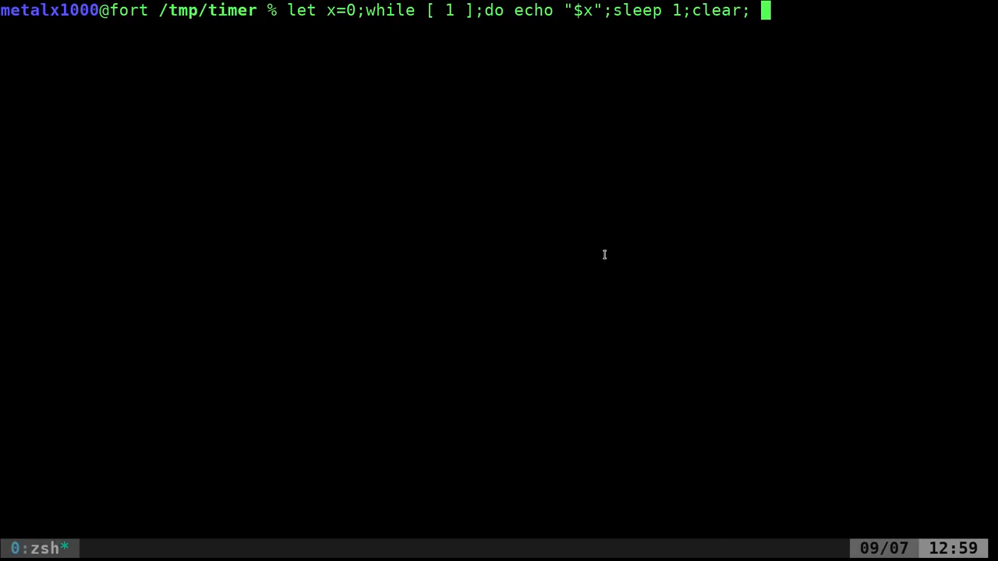
- Finish the loop with let x++; done, run it, and interrupt it with Ctrl+C at 33
type("let x++")
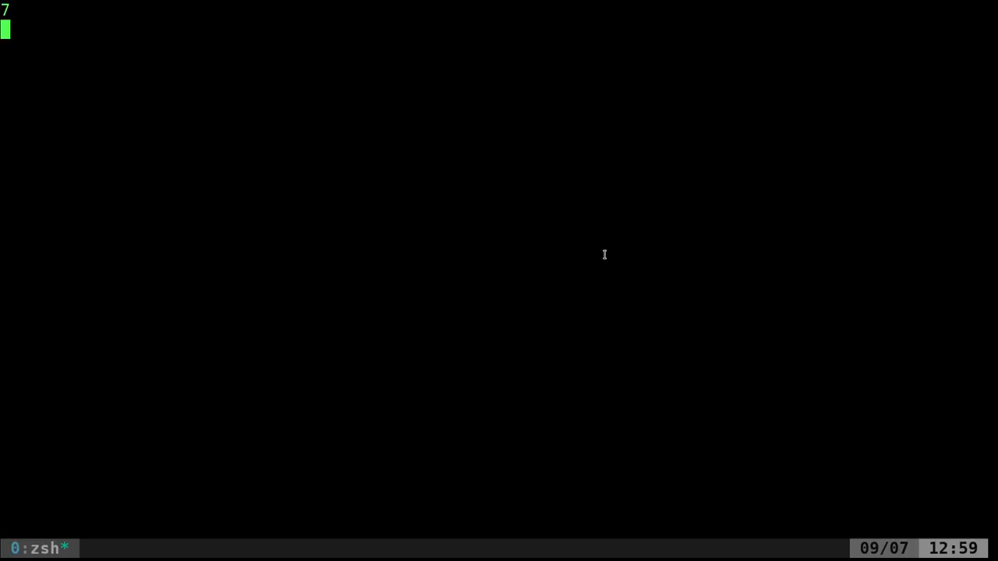
type("sleep")
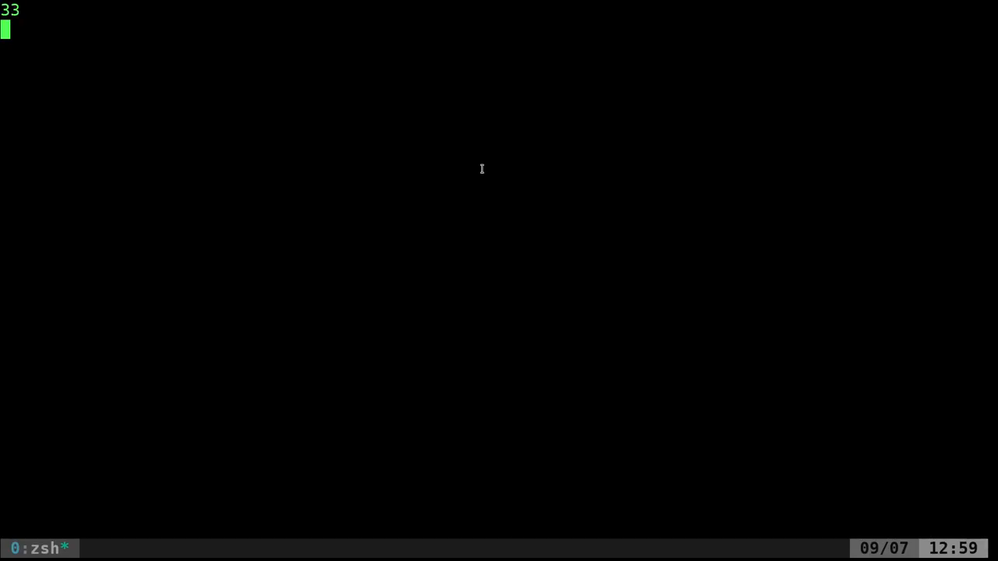
key("ctrl+c")
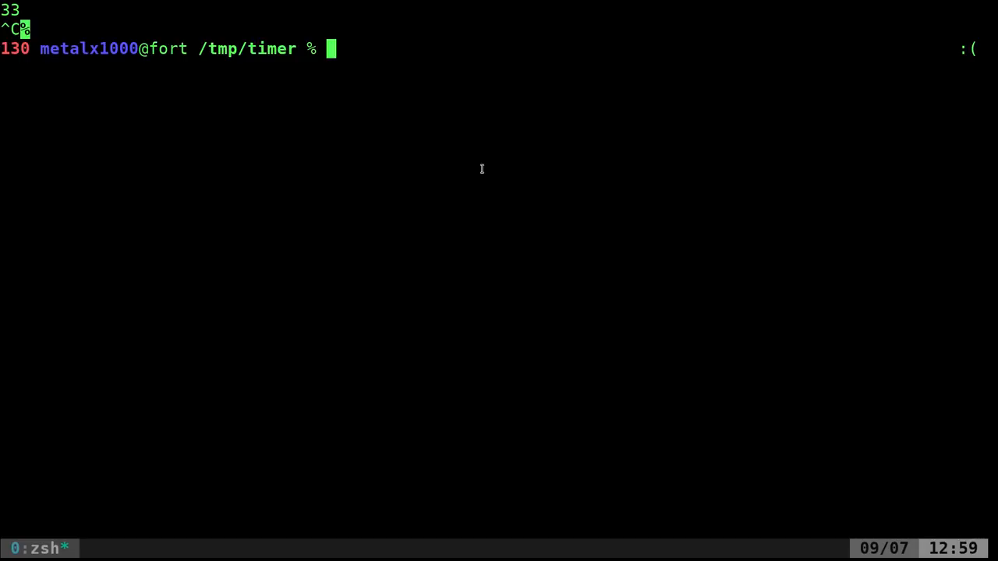
- Paste the loop one-liner for reference, then start Vim on a new file timer.sh
type("let x=0;while [ 1 ];do echo \"$x\";sleep 1;clear; let x++;done")
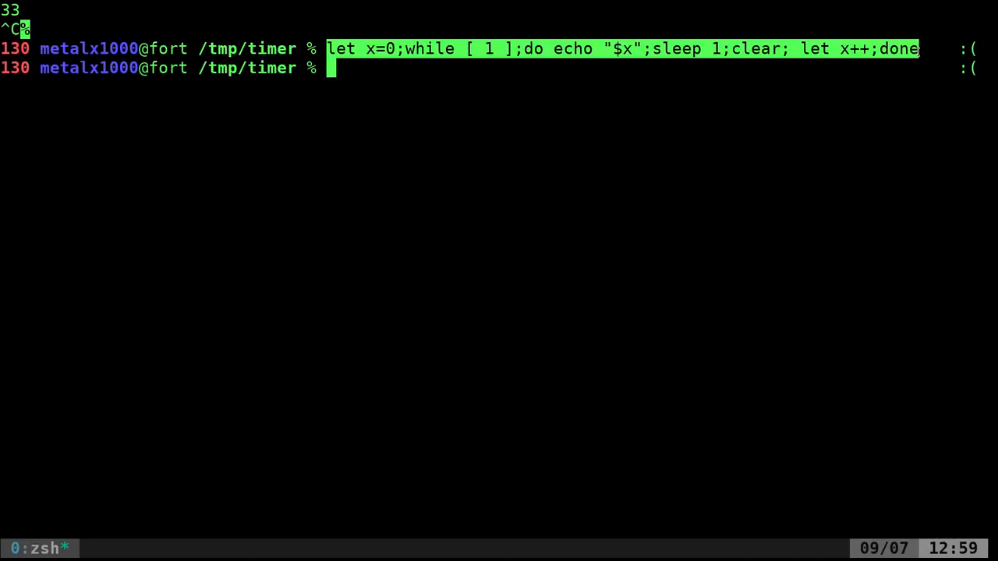
type("vim t")
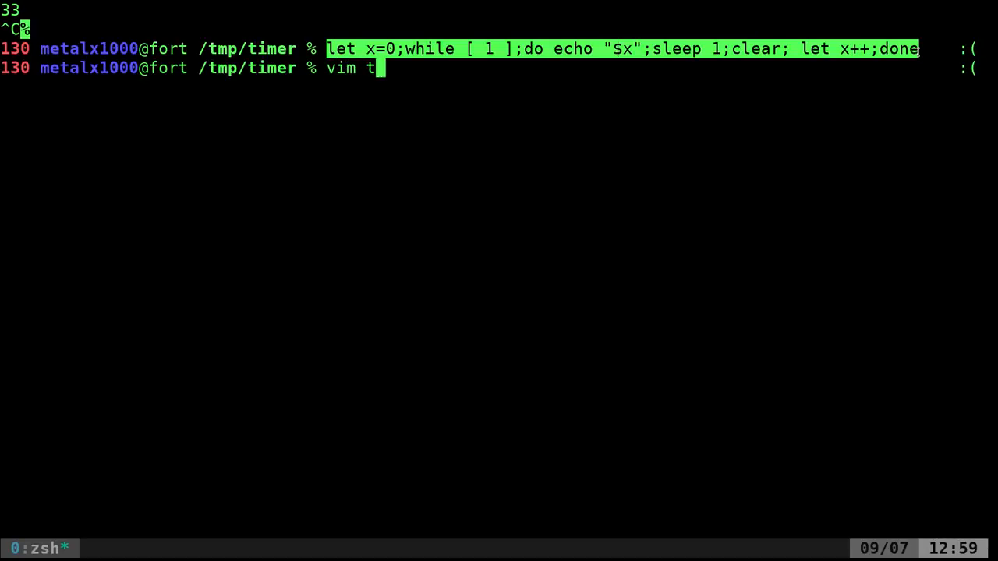
type("imer")
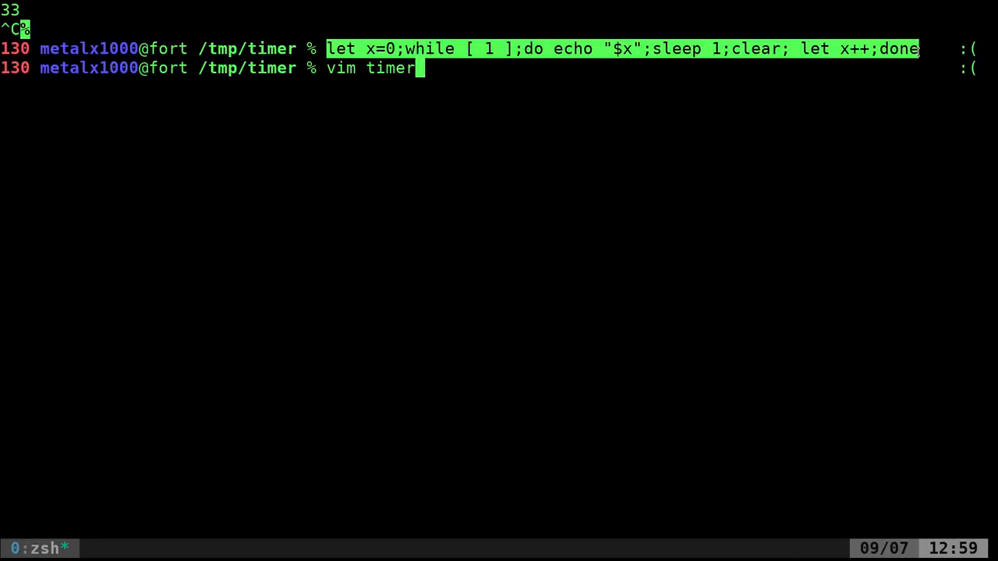
type(".sh")
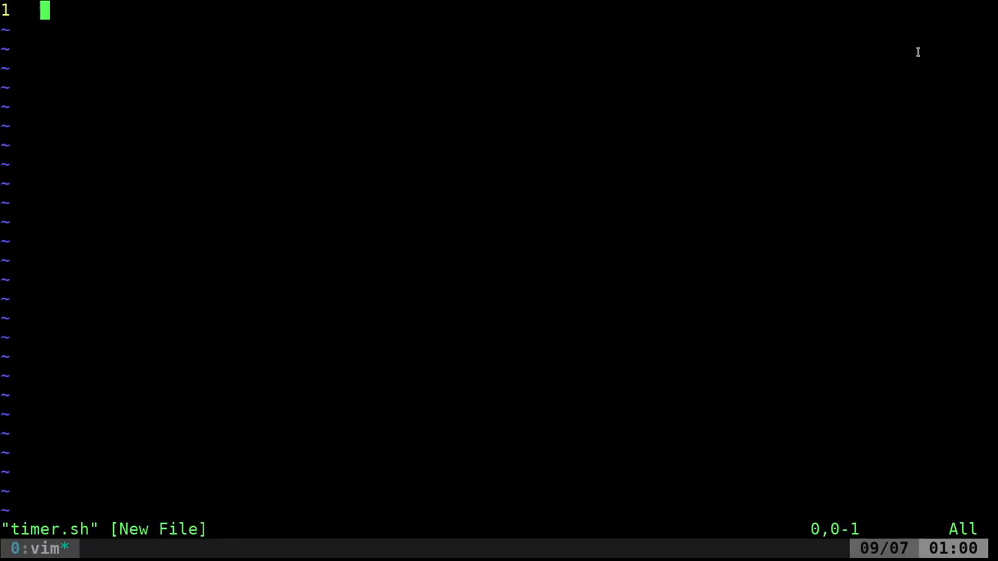
- Insert a #!/bin/bash shebang, then the let x=0 line and the counting while loop
key("i")
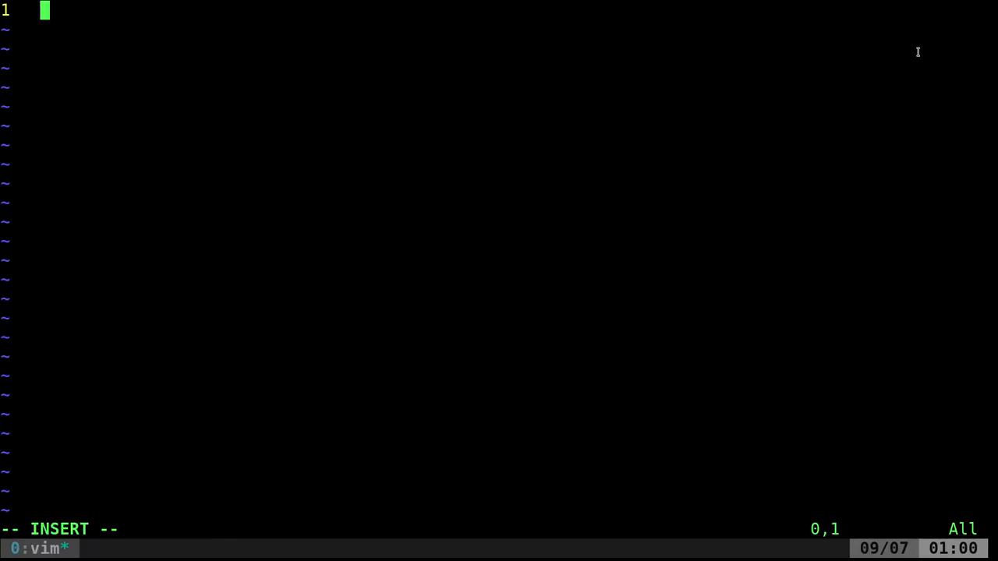
type("#!/bin/bash")
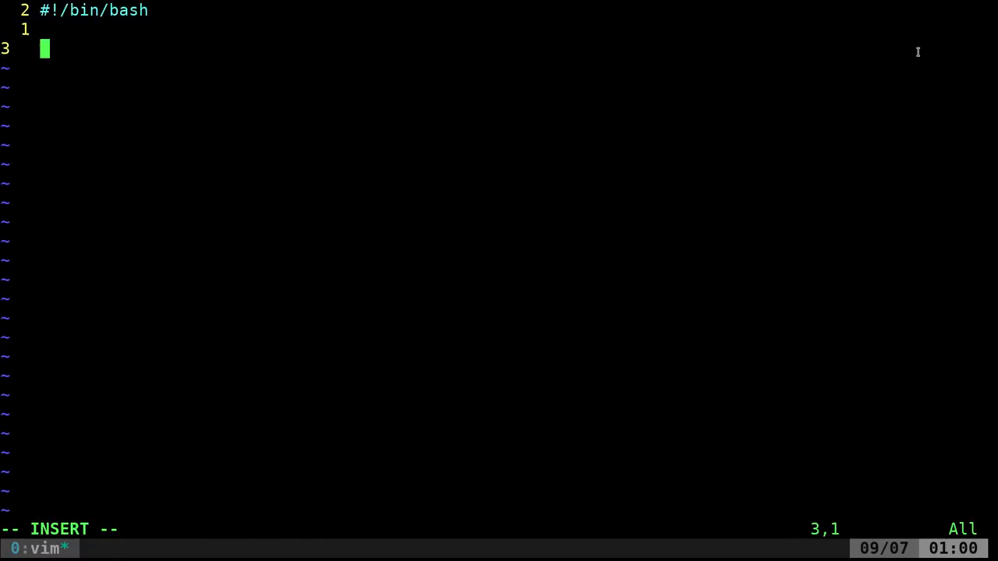
type("Linux Shell Timer Stopwatch BASH Script Part 1.mkv")
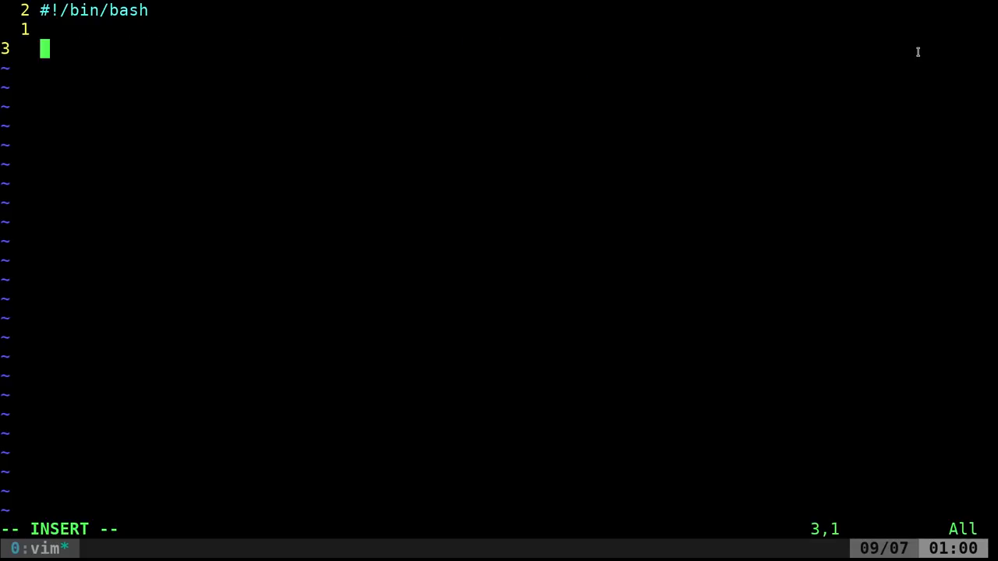
type("let x=0;while [ 1 ];do echo \"$x\";sleep 1;clear; let x++;done")
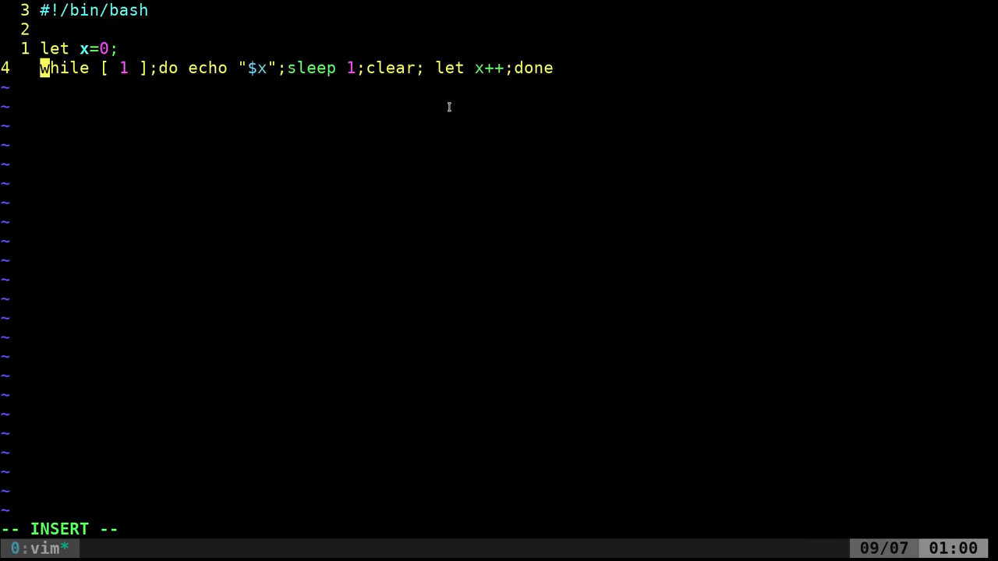
- Break the loop body so sleep, clear, let x++ and done each sit on their own line, unindenting done
key("Enter")
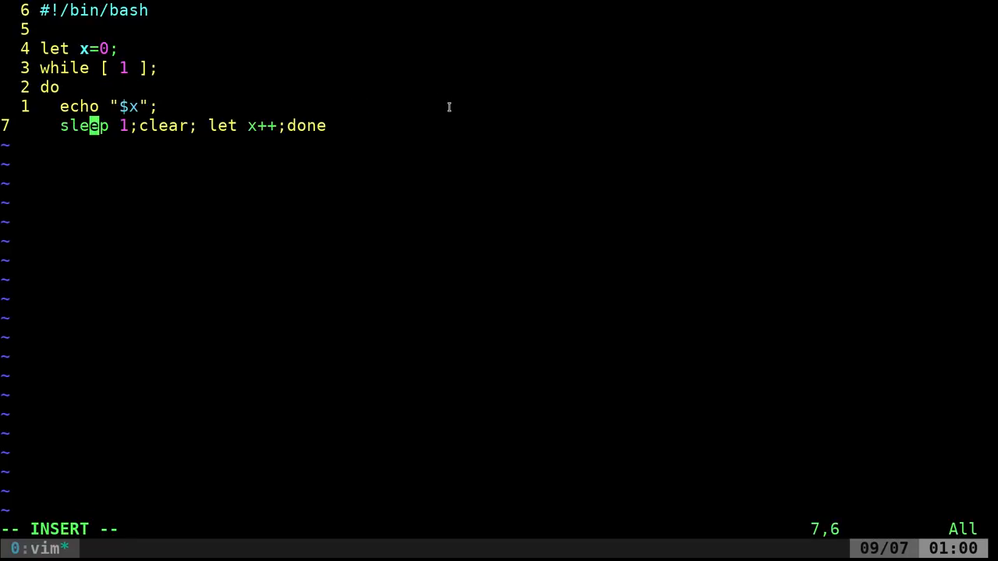
key("Enter")
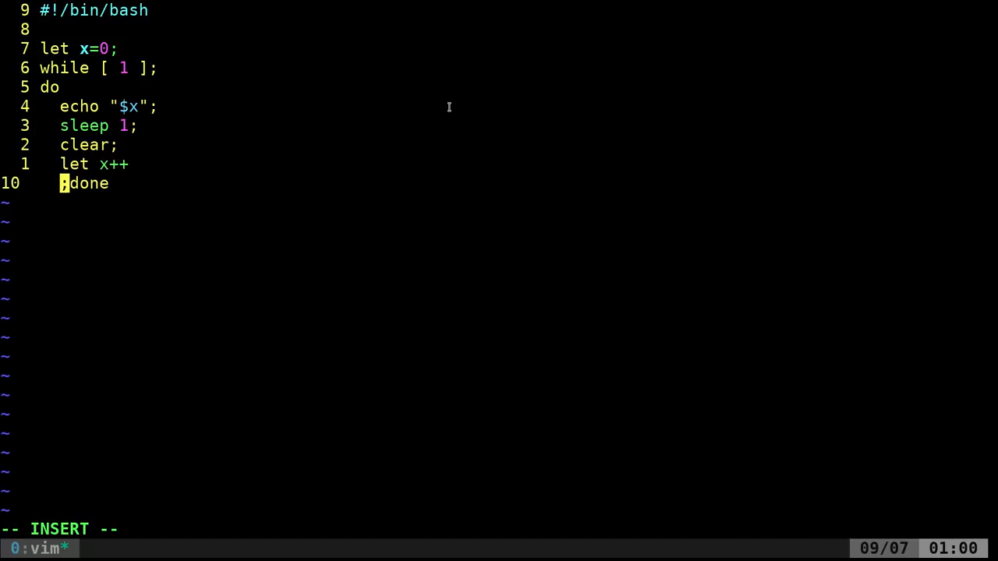
key("BackSpace")
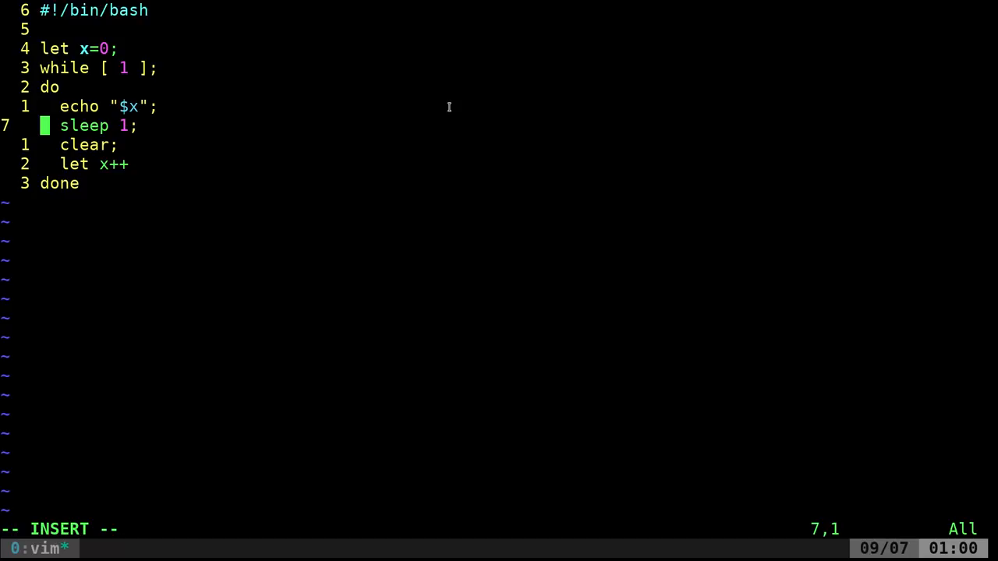
mouse_move(78, 69)
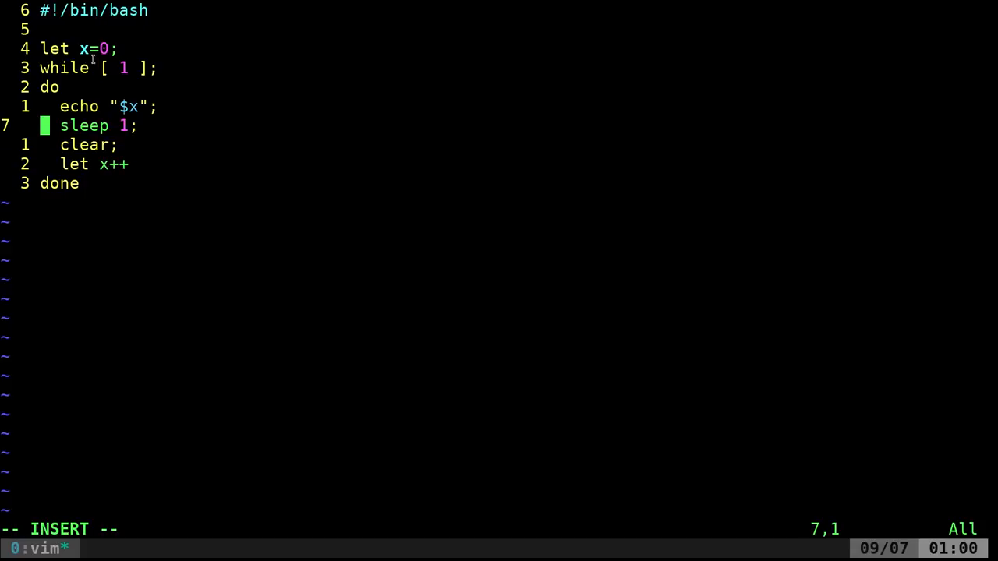
mouse_move(101, 69)
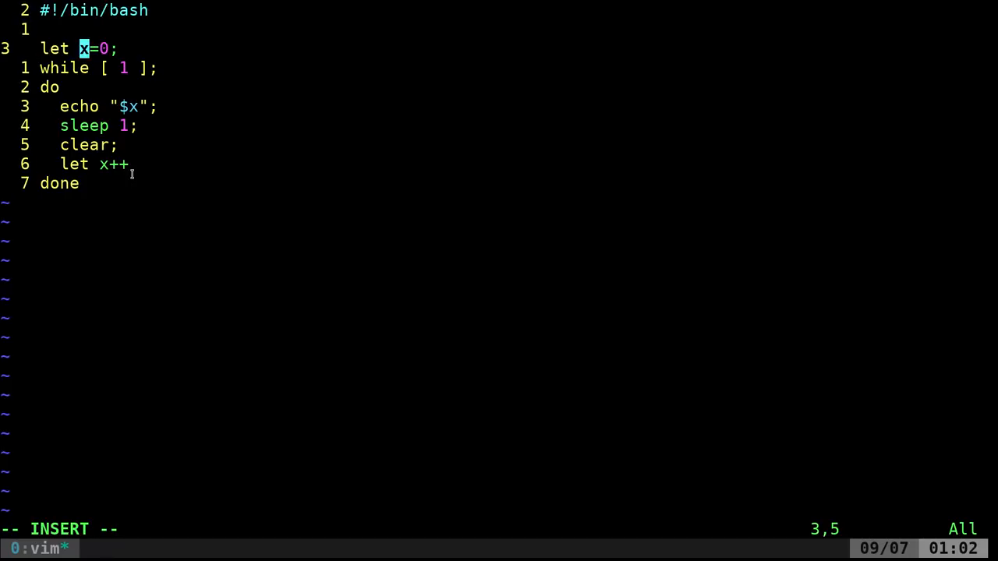
- Rewrite the let line as start_time="$(date +%s)" to capture the starting epoch seconds
type("star")
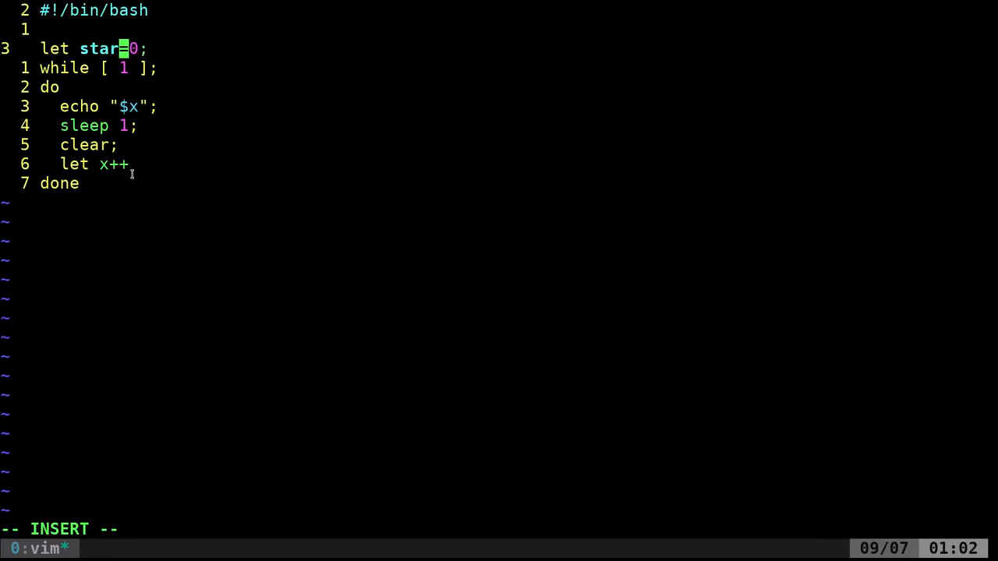
type("t_time")
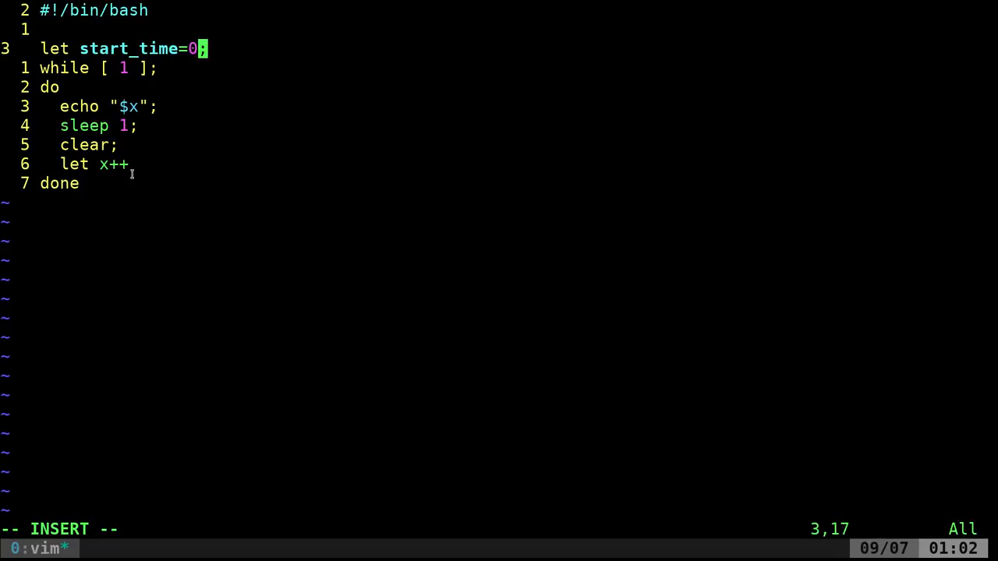
type("$()")
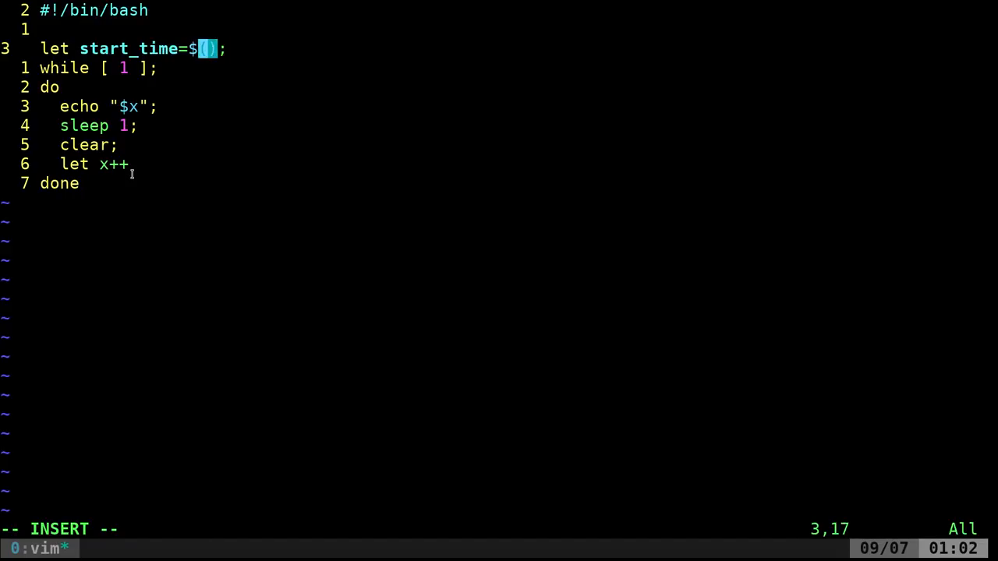
type("\"")
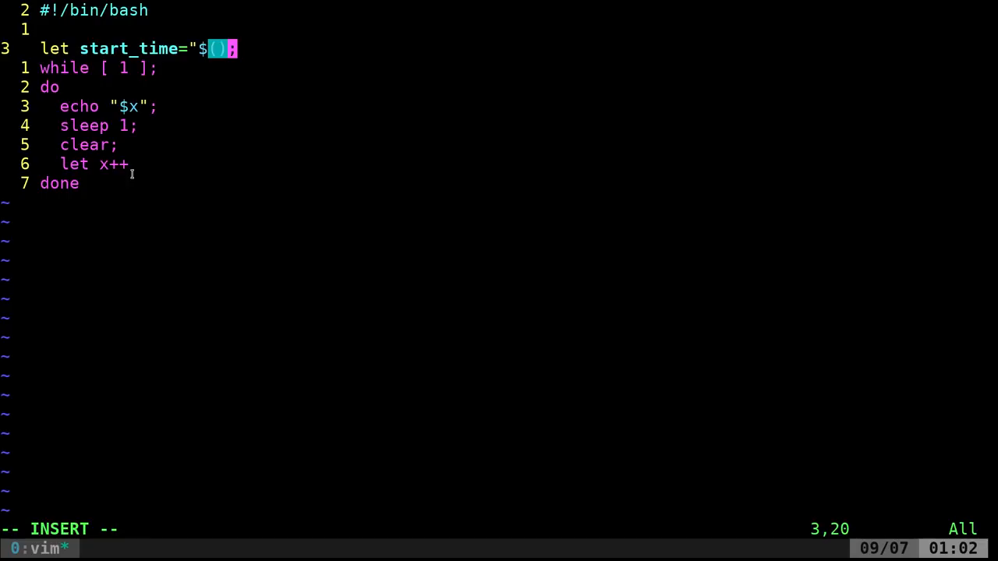
key("BackSpace")
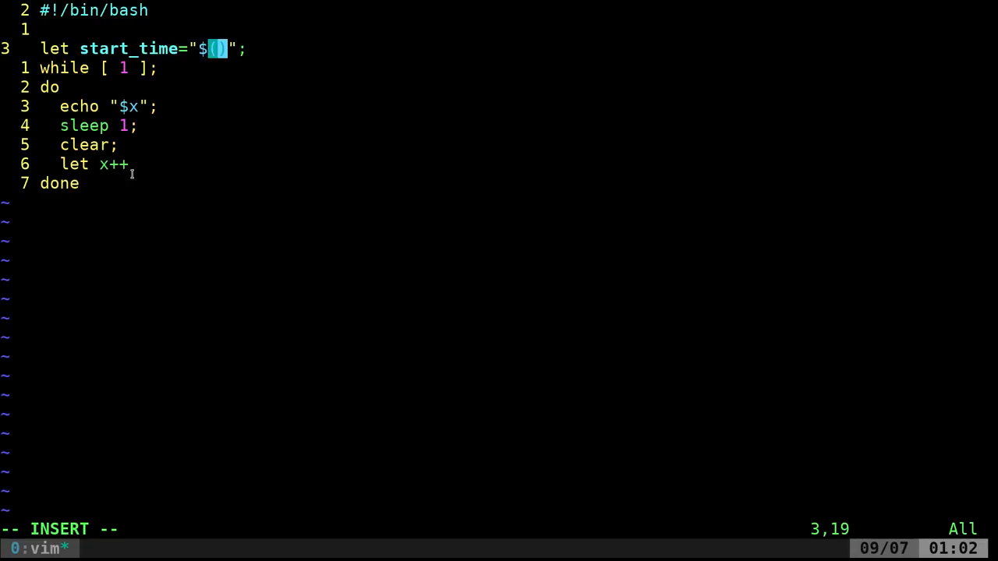
type("date")
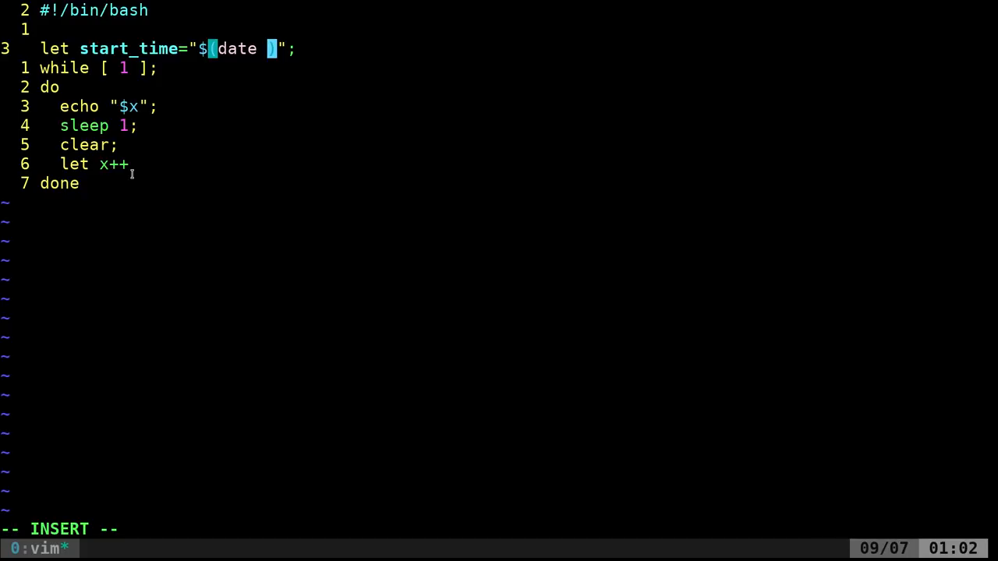
type("+")
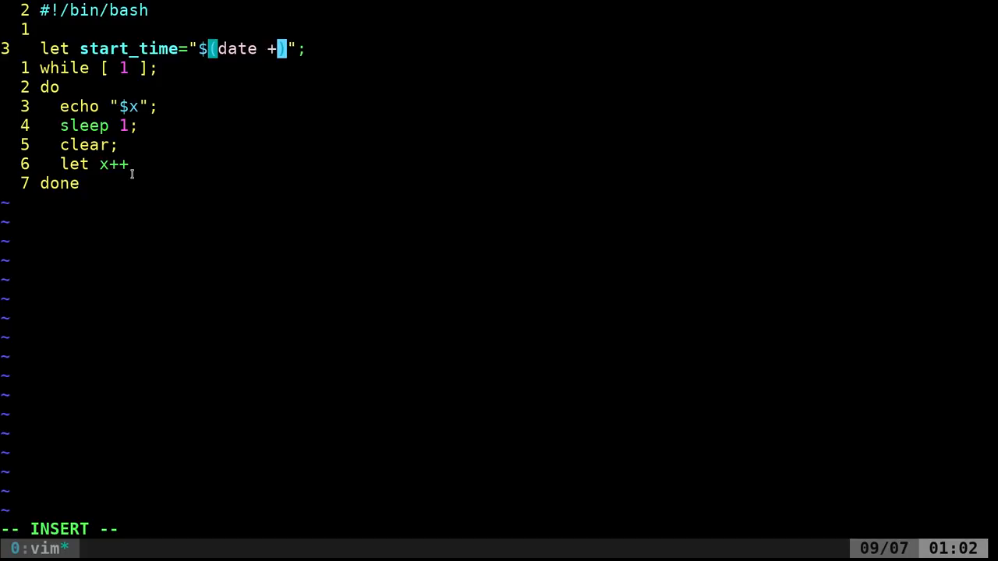
type("%s")
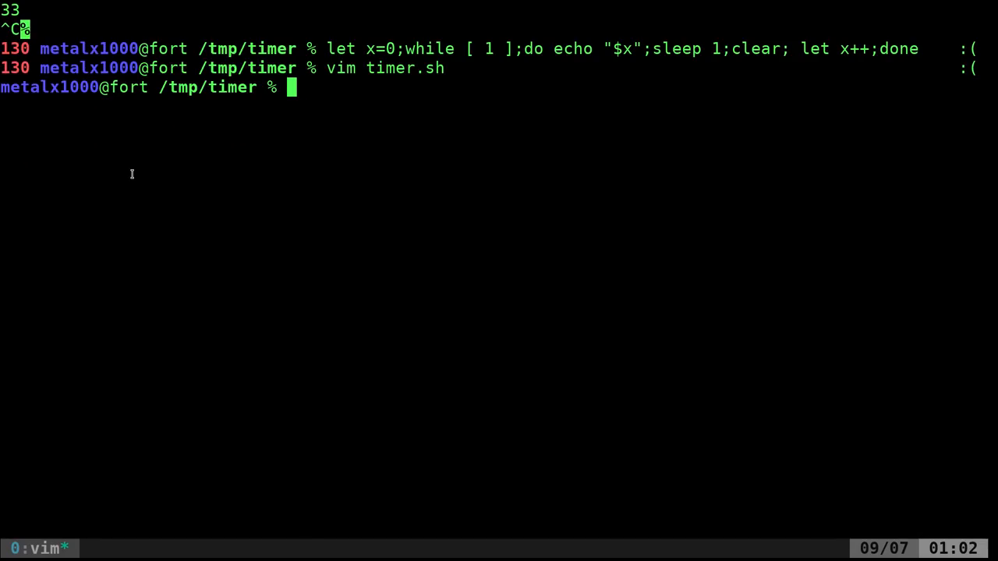
- Run date +%s at the zsh prompt to see the epoch-seconds value
type("date +%s")
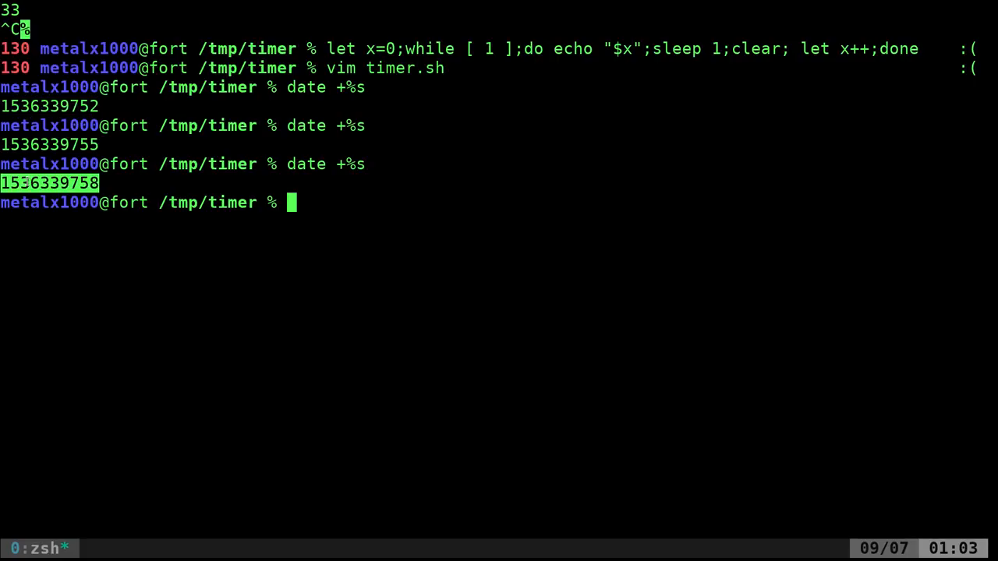
mouse_move(286, 362)
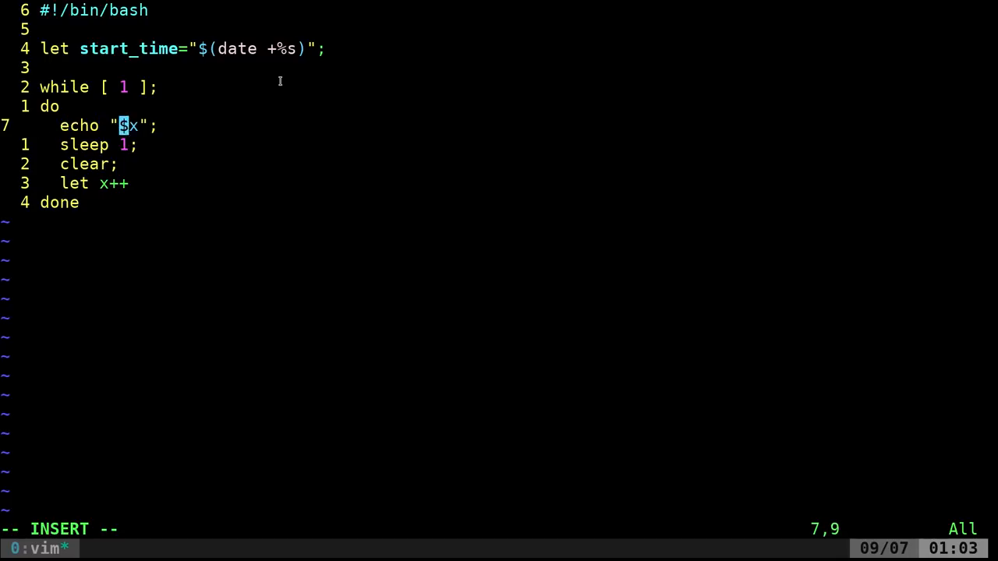
- Change the echoed $x to $start_time and drop the echo command from that line
type("start_")
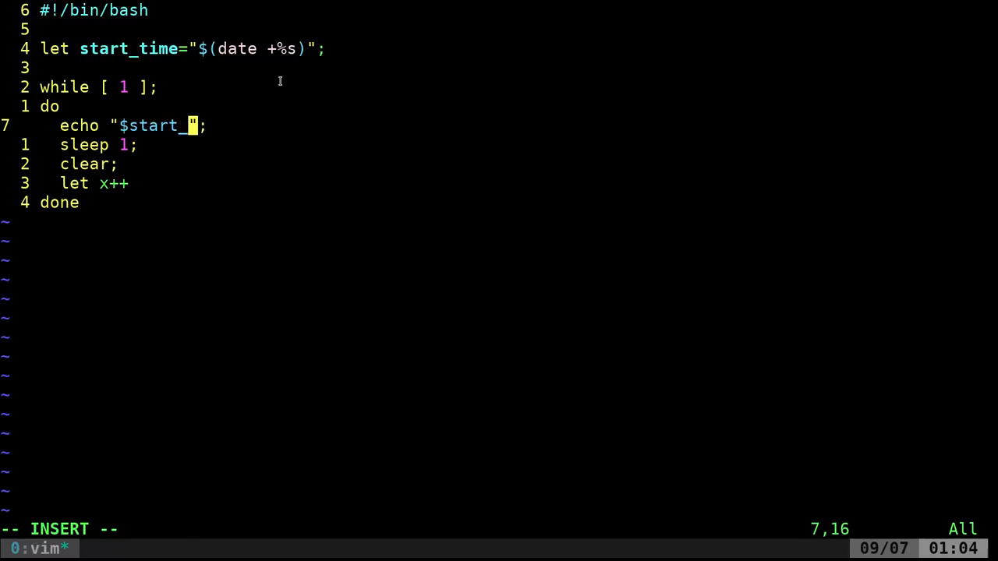
type("time")
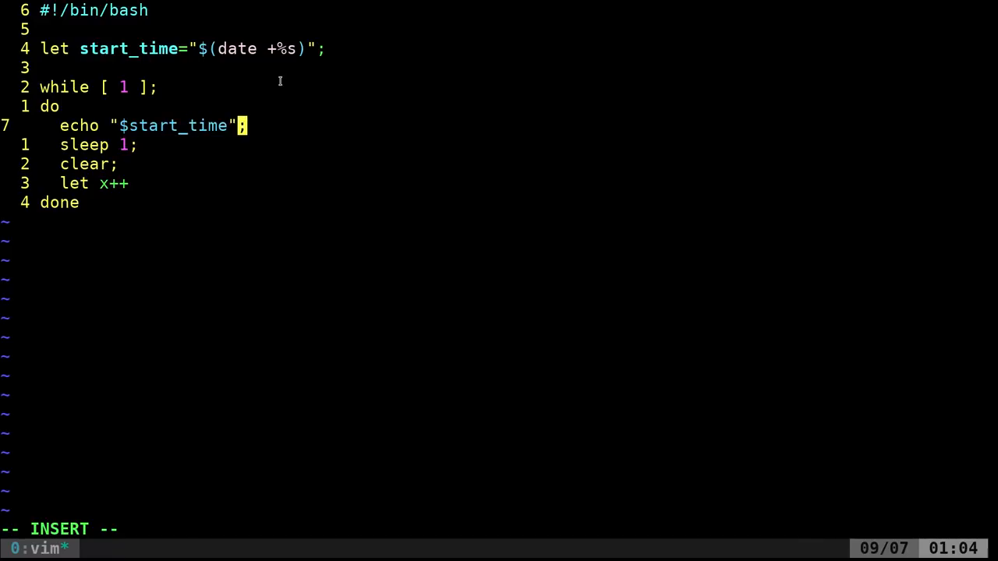
key("Down")
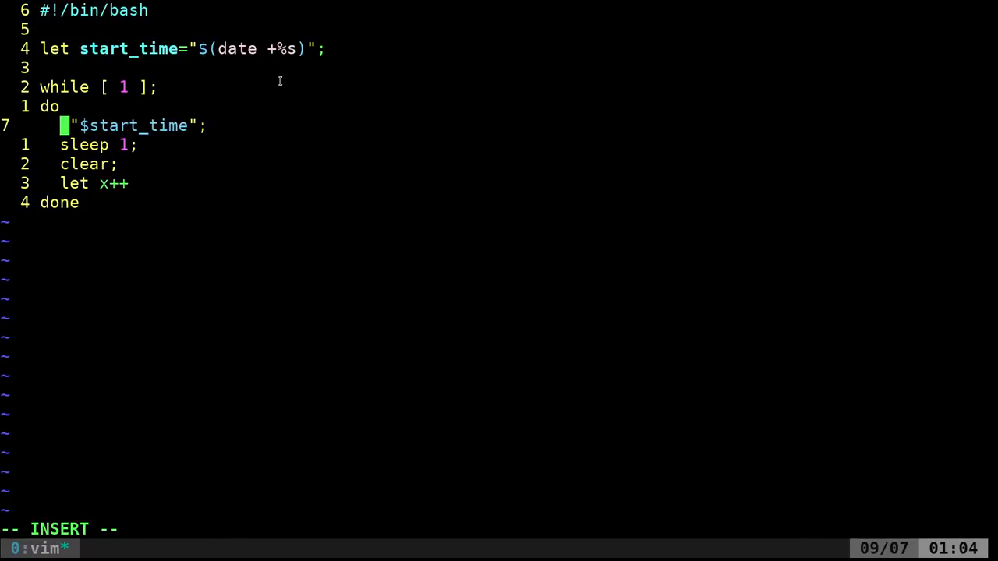
- Add let current_time="$(date +%s)" as the first line of the loop body
type("let")
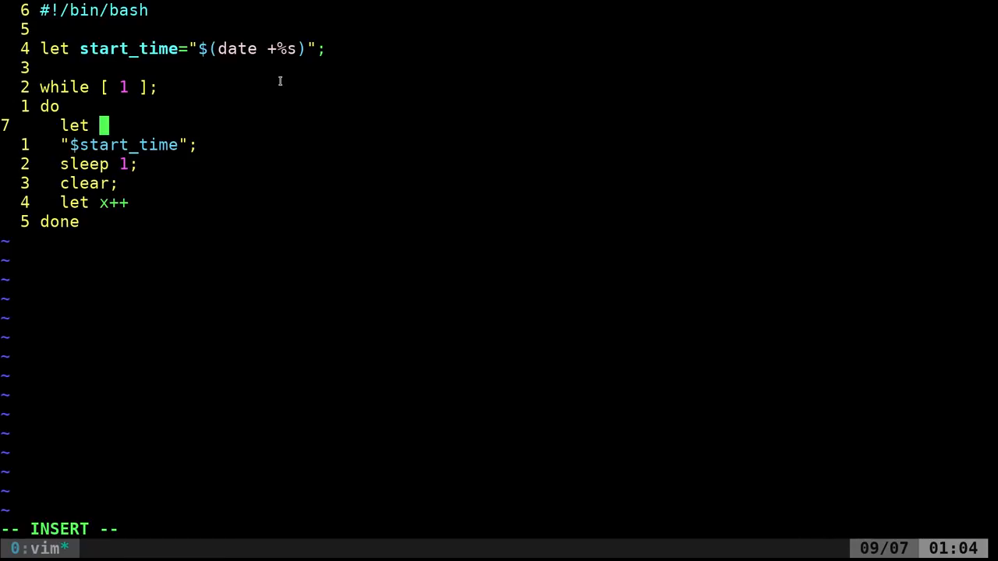
type("current")
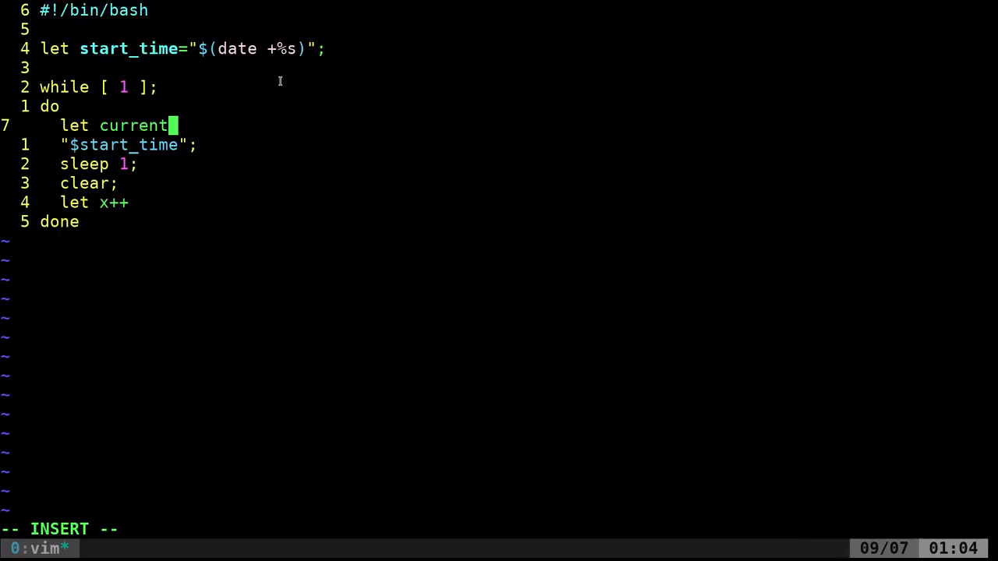
type("_time")
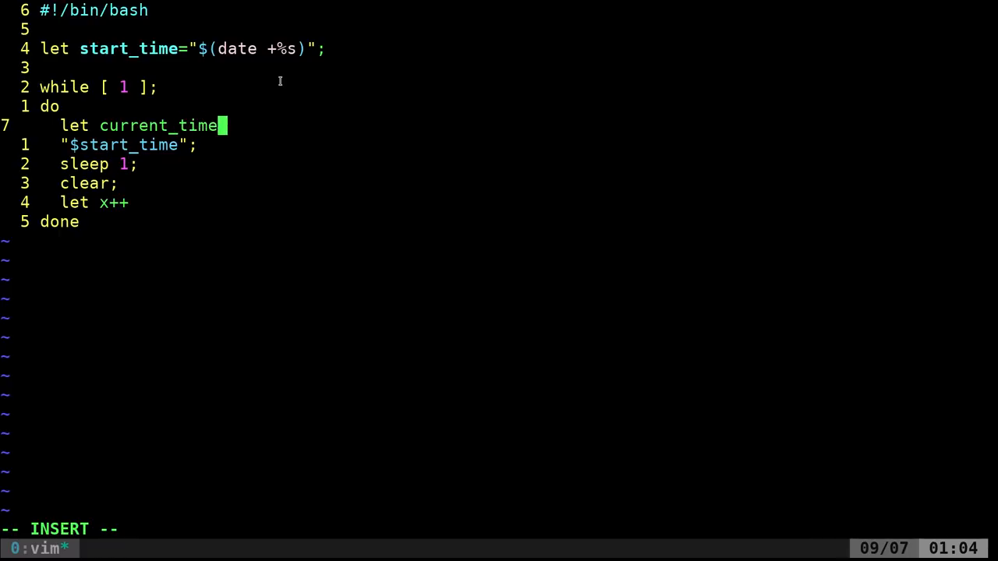
type("=\"$()\"")
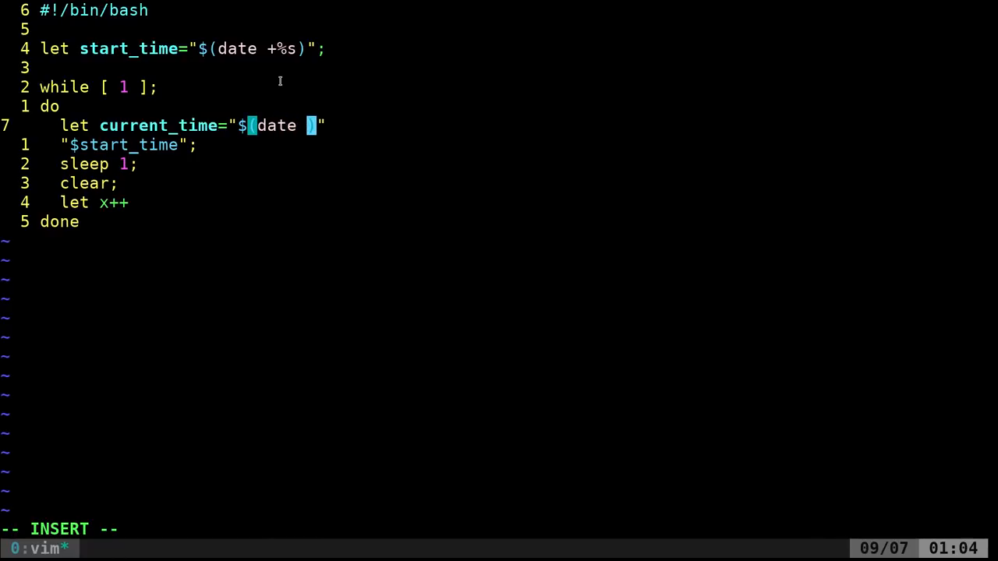
type("+%s")
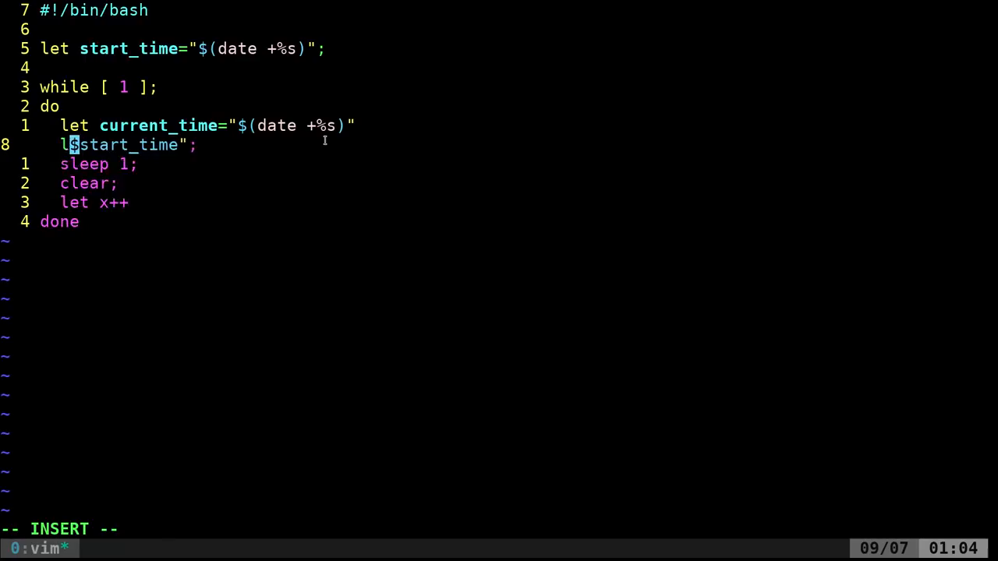
- Write let seconds=$current_time-$start_time in the loop
type("et sec")
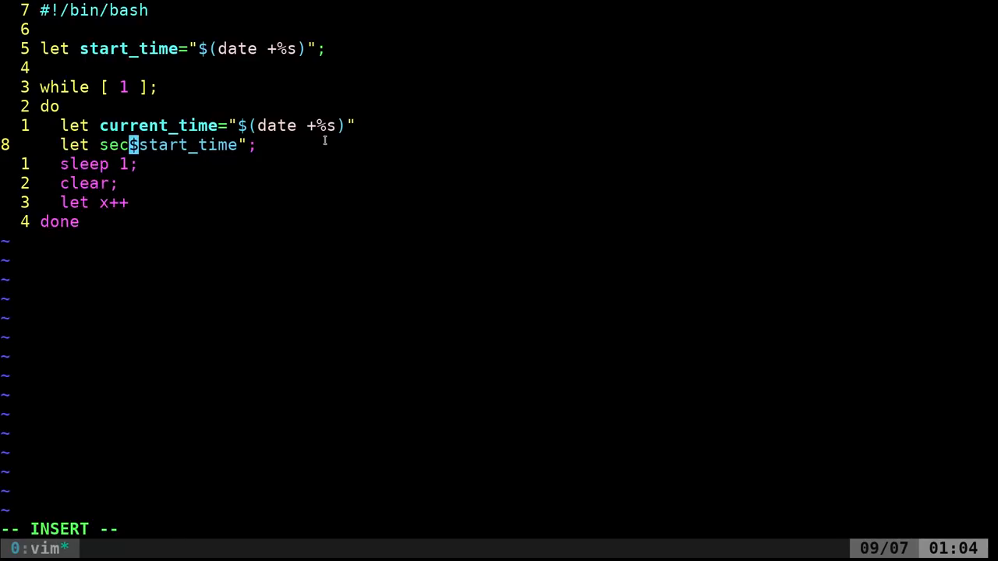
type("onds=")
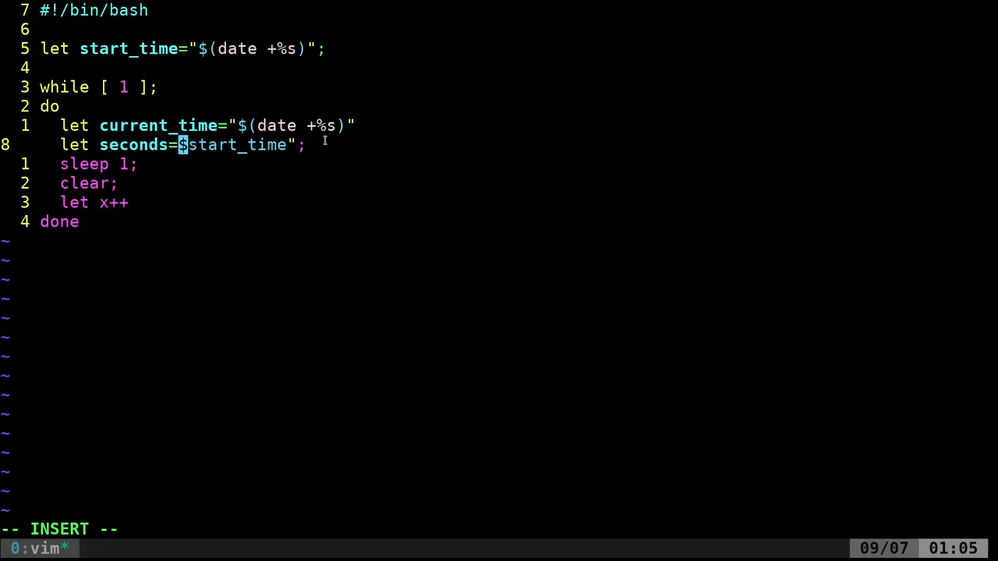
type("$")
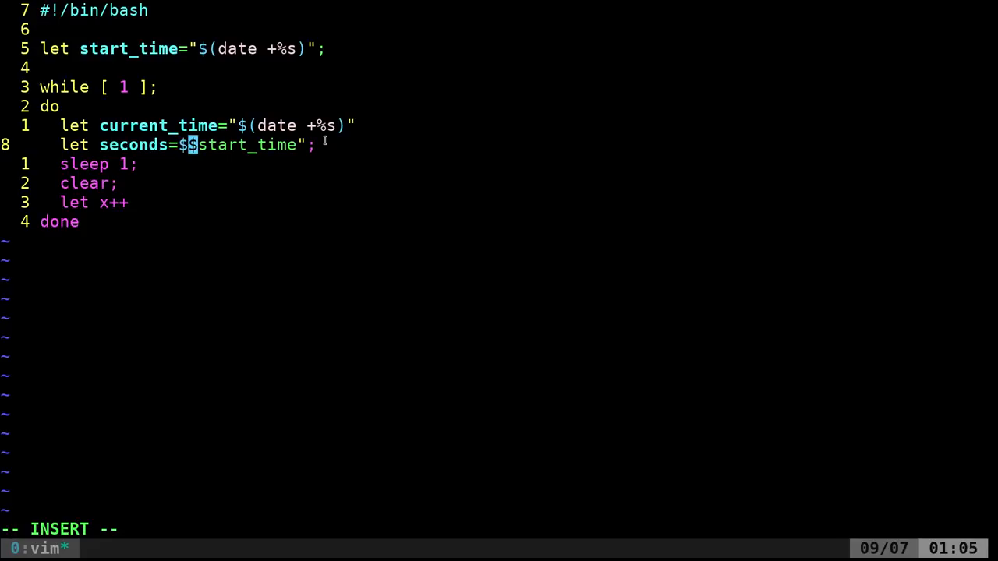
type("current")
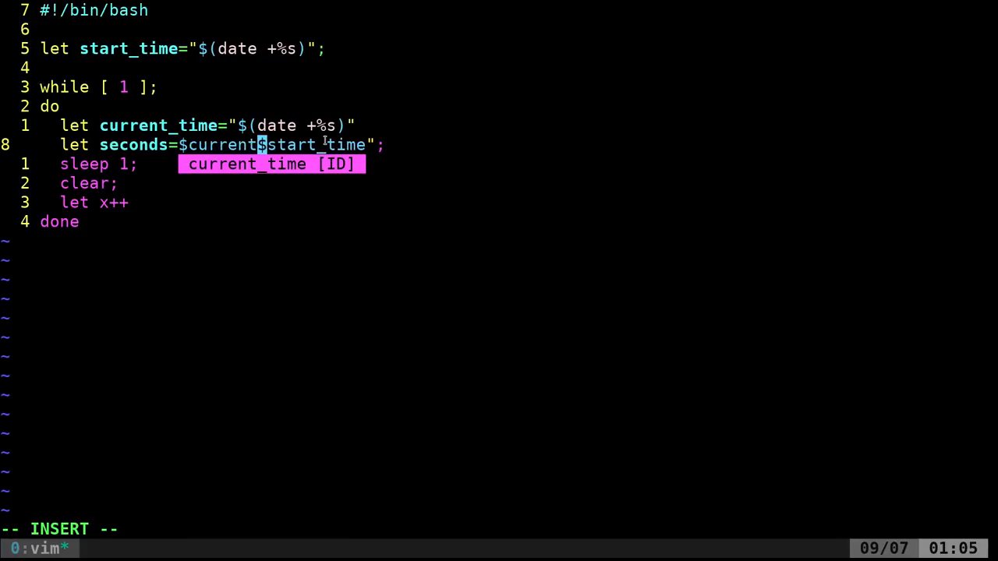
type("_time-")
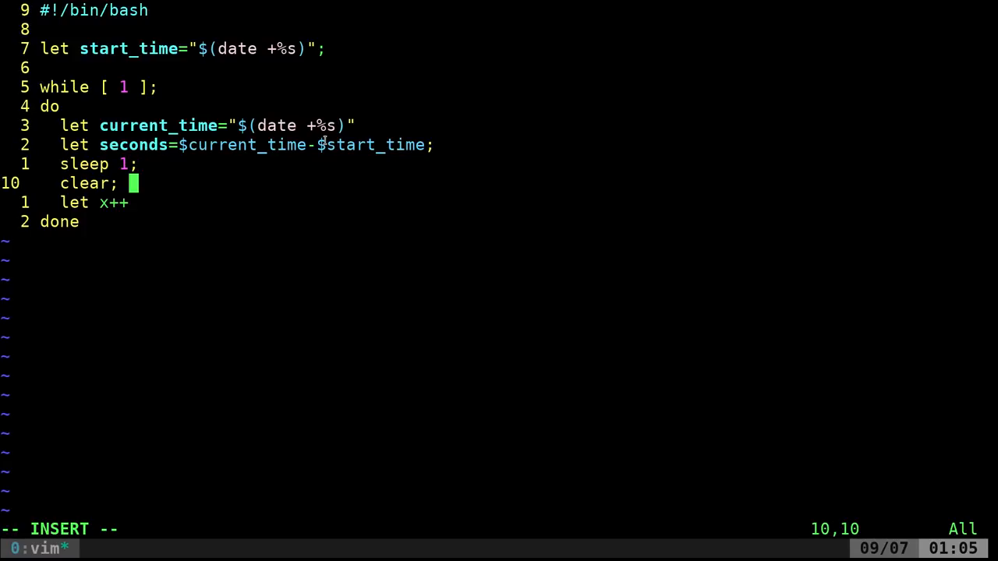
- Replace the clear and let x++ lines with echo "$seconds"
type("echo")
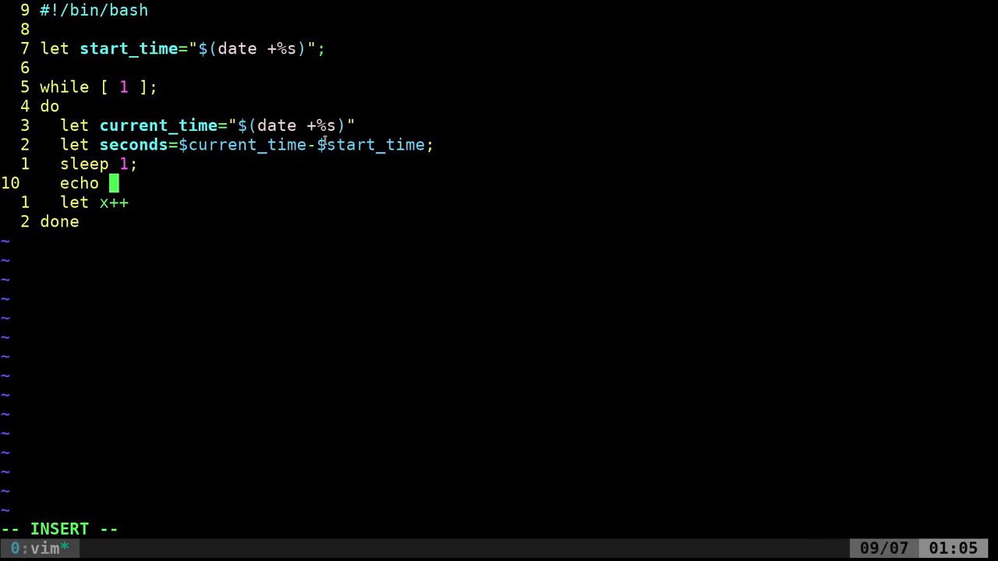
type("\"")
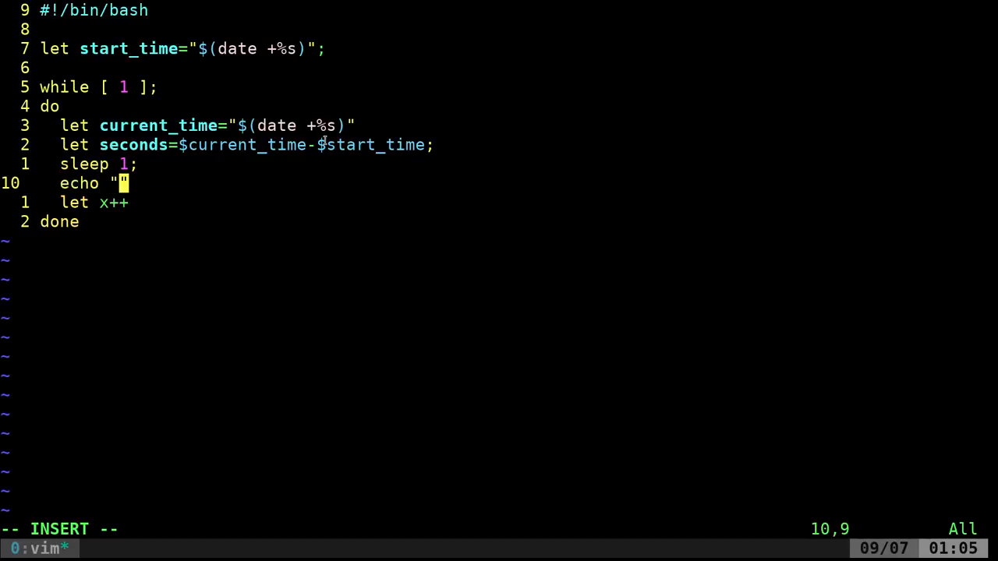
type("seconds")
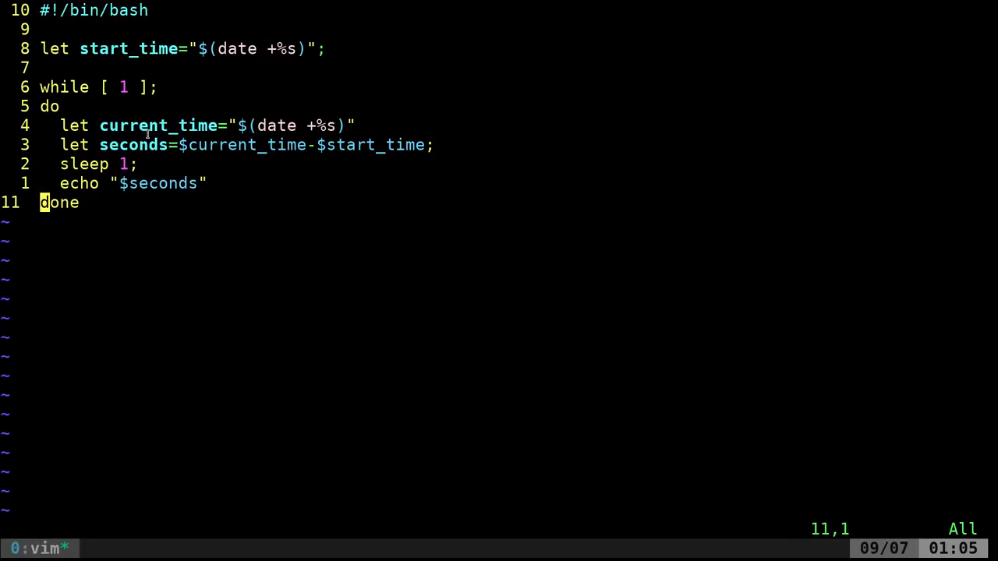
- Move the echo line above sleep 1, then save timer.sh and quit with :wq
key("k")
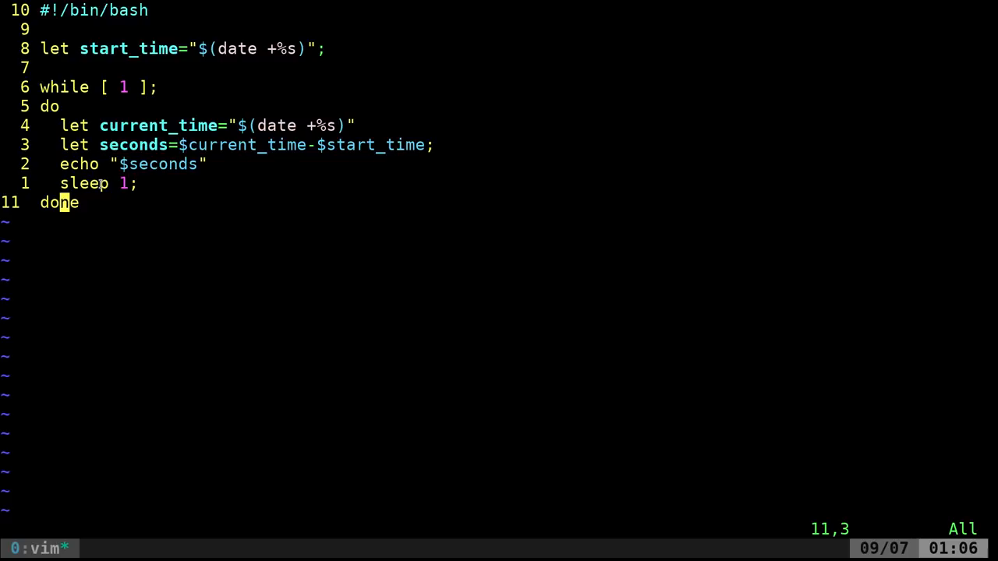
type(":wq")
type("chmod")
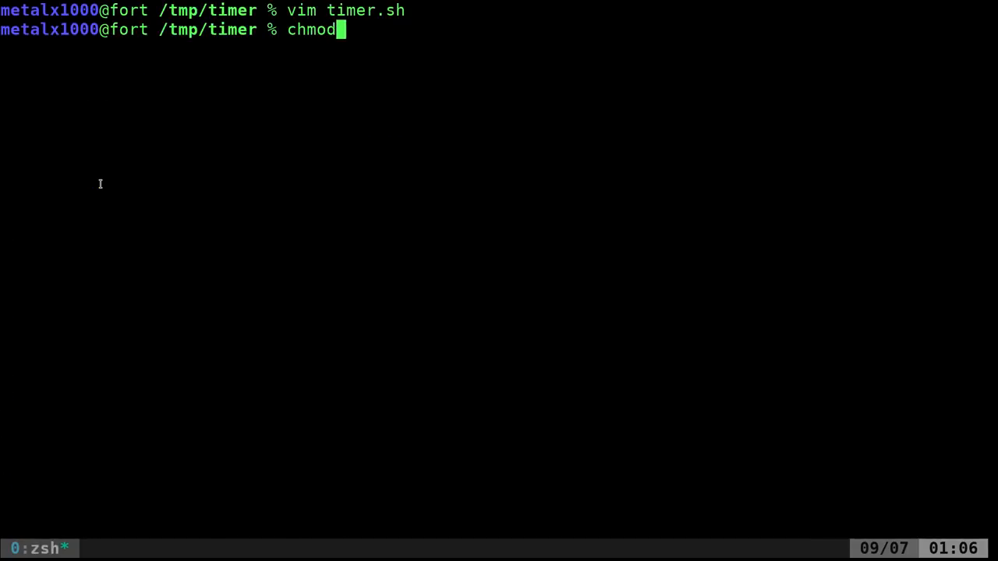
- Make timer.sh executable with chmod +x, run ./timer.sh to 40 seconds, then interrupt with Ctrl+C
type("+x timer.sh")
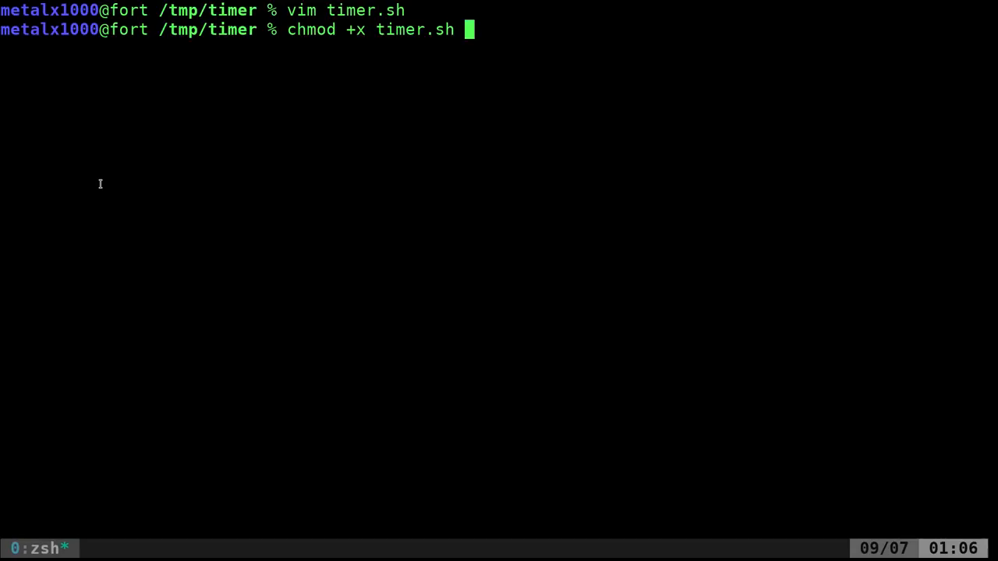
type("./timer.sh")
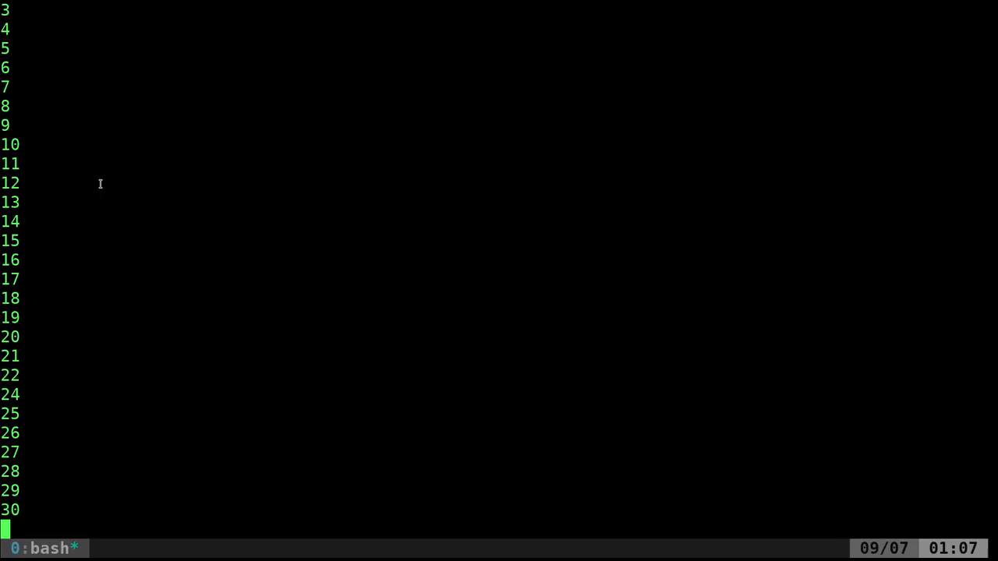
scroll("down", 3)
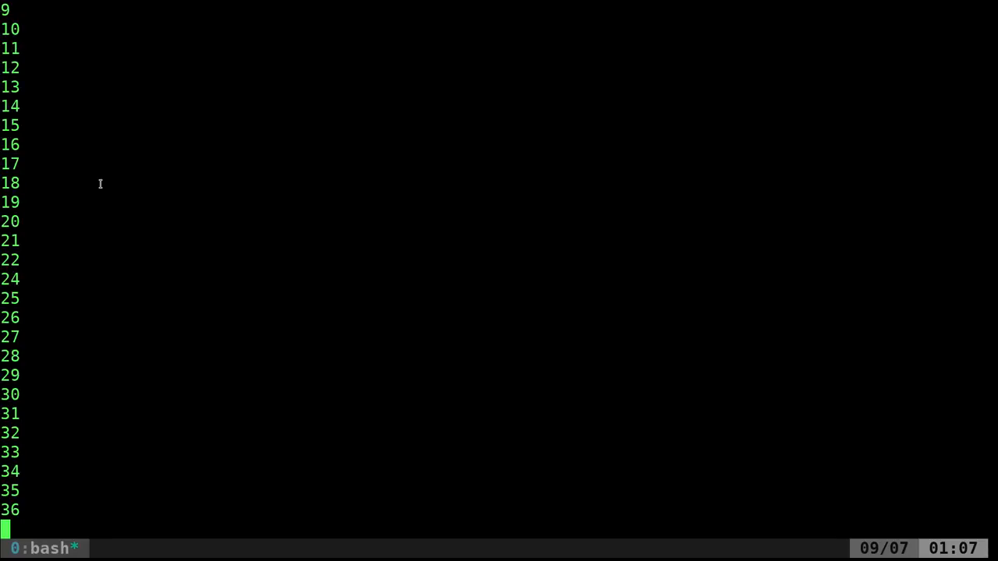
scroll("down", 3)
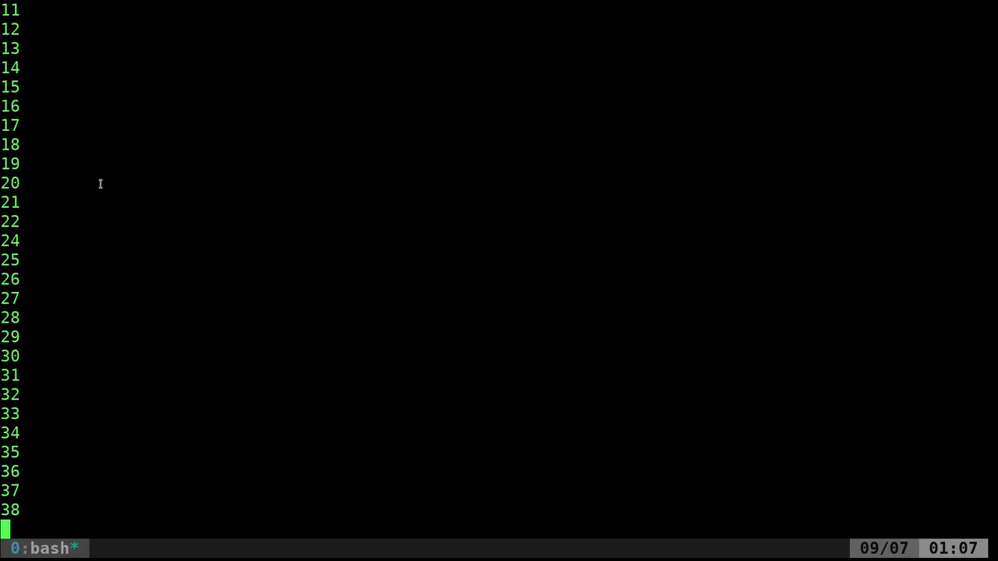
key("ctrl+c")
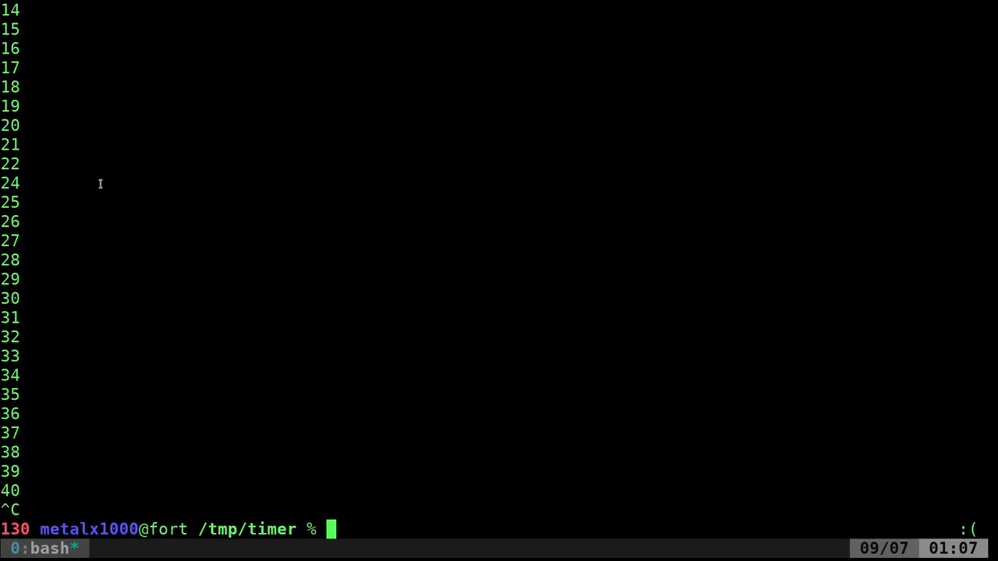
- Reopen timer.sh and change the loop echo to echo -ne "\r$seconds"
type("vim timer.sh")
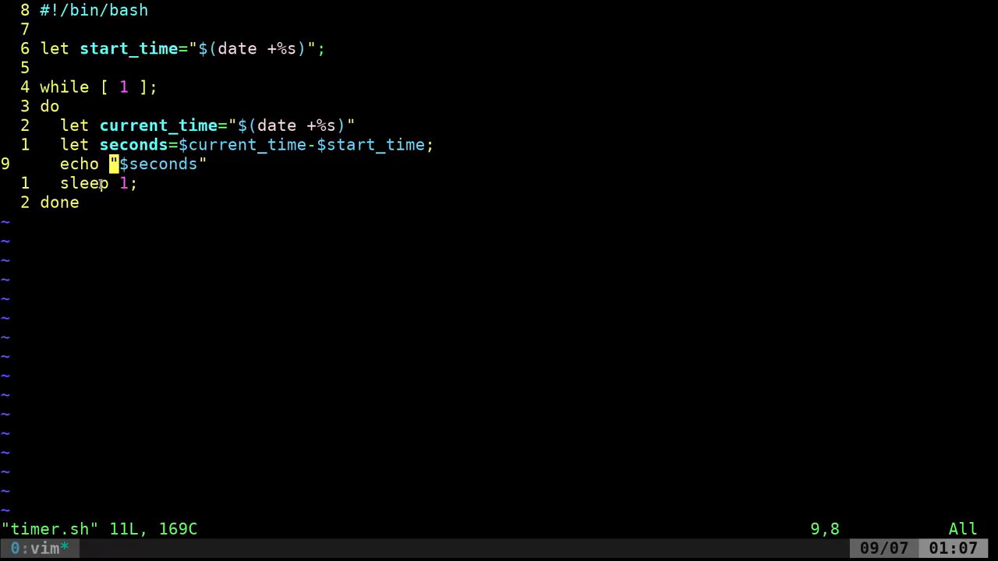
type("-")
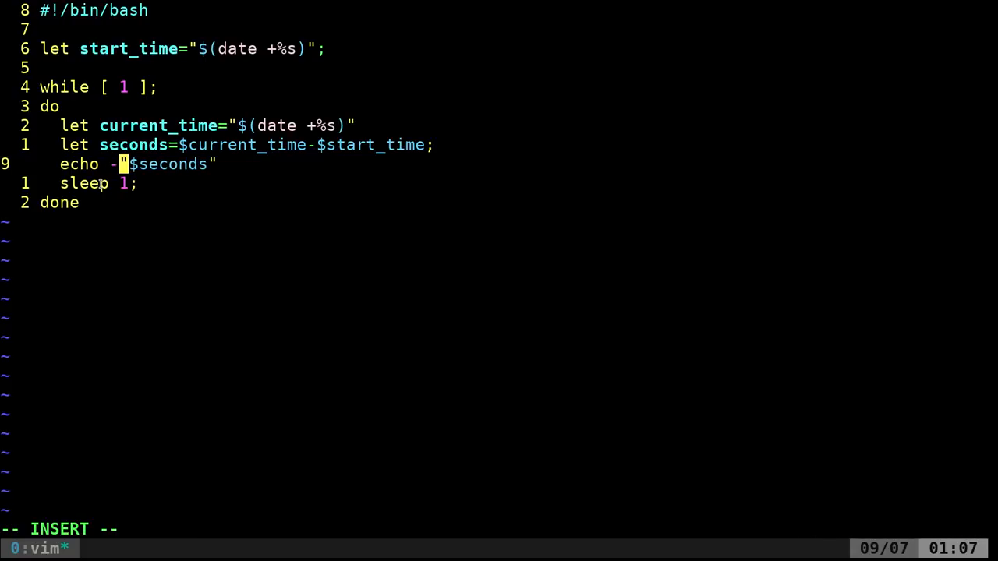
type("ne")
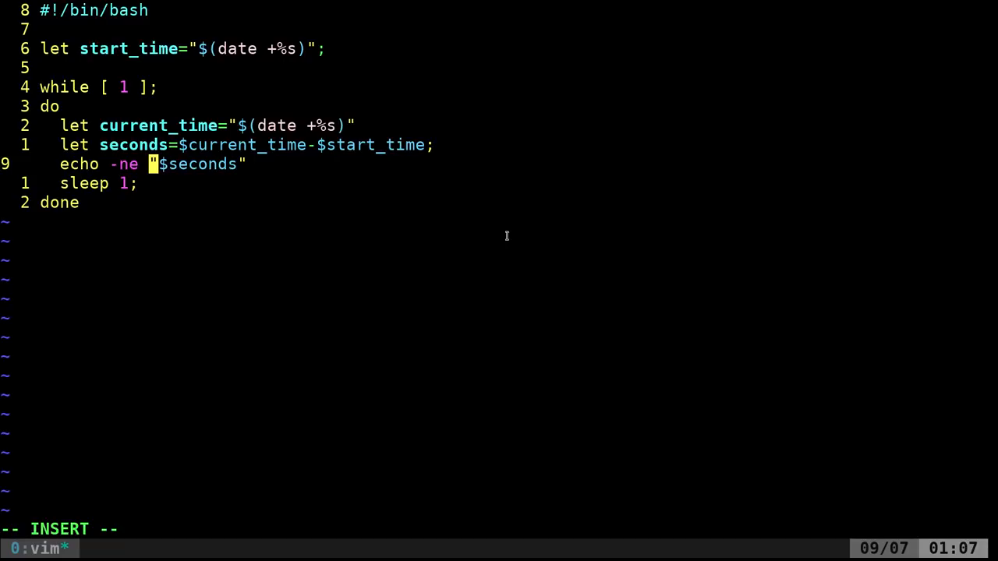
type("\\r")
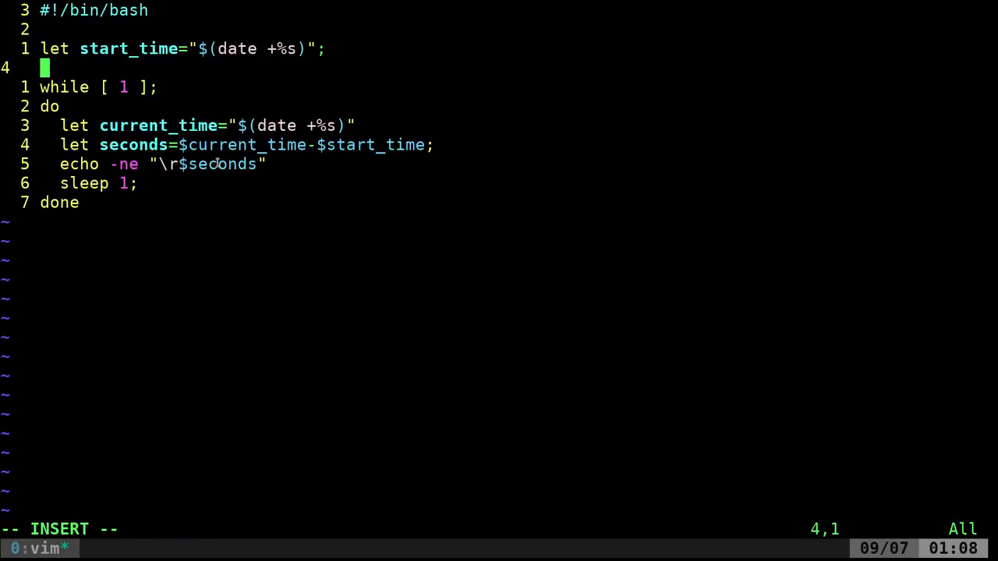
- Add echo "Welcome to my timer" before the loop and prefix the count with "Time:"
type("echo \"STar")
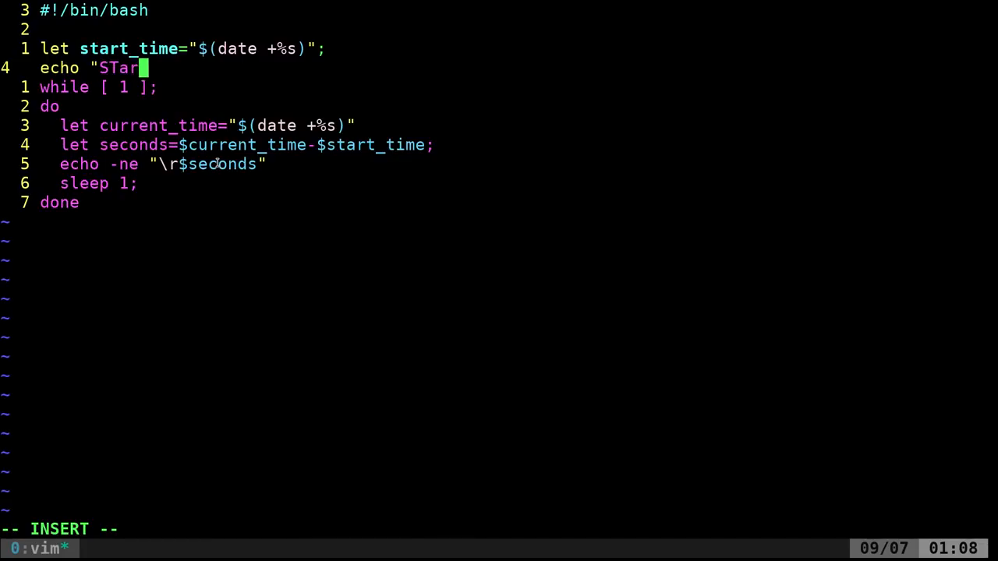
type("Welcome to m")
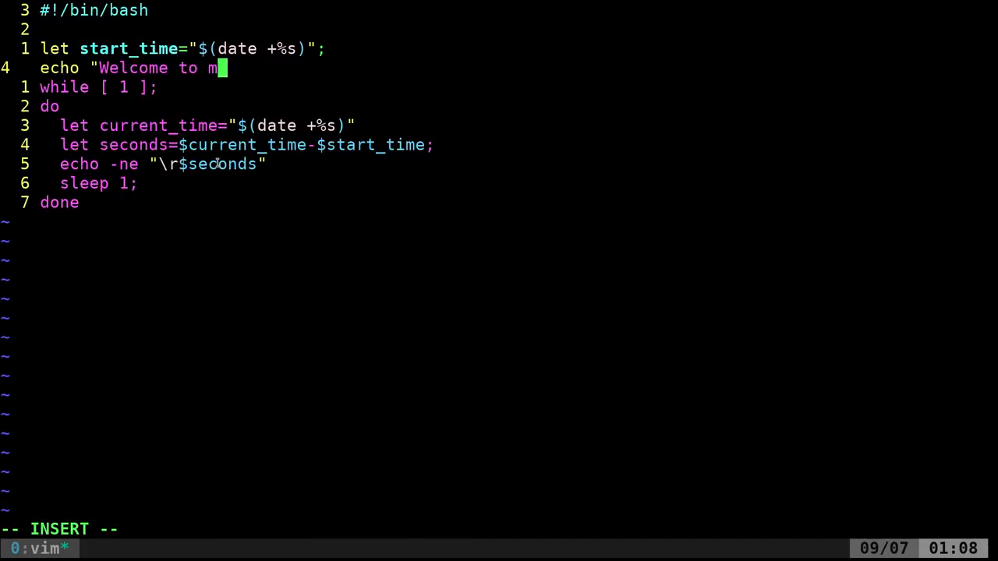
type("y timer")
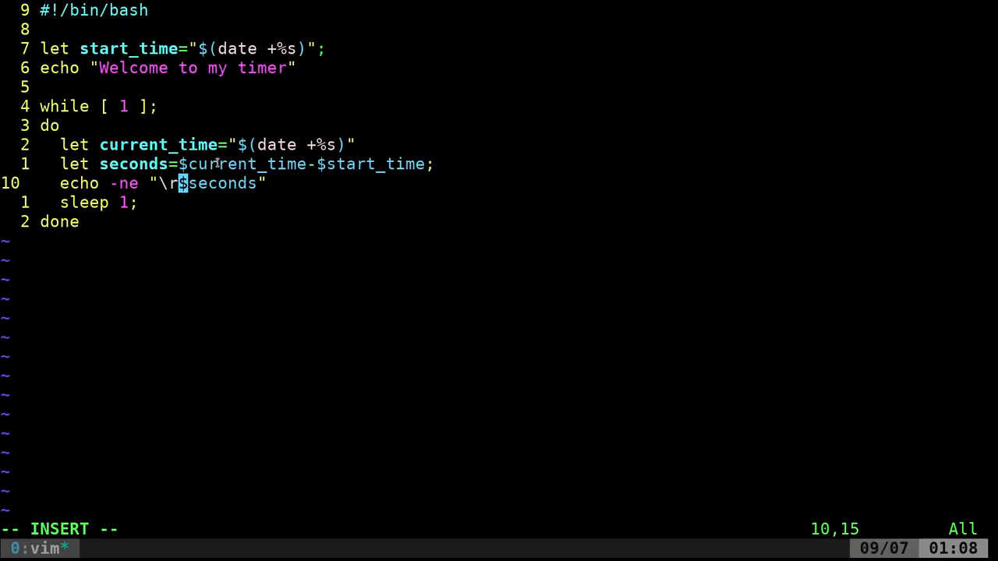
type("Time:")
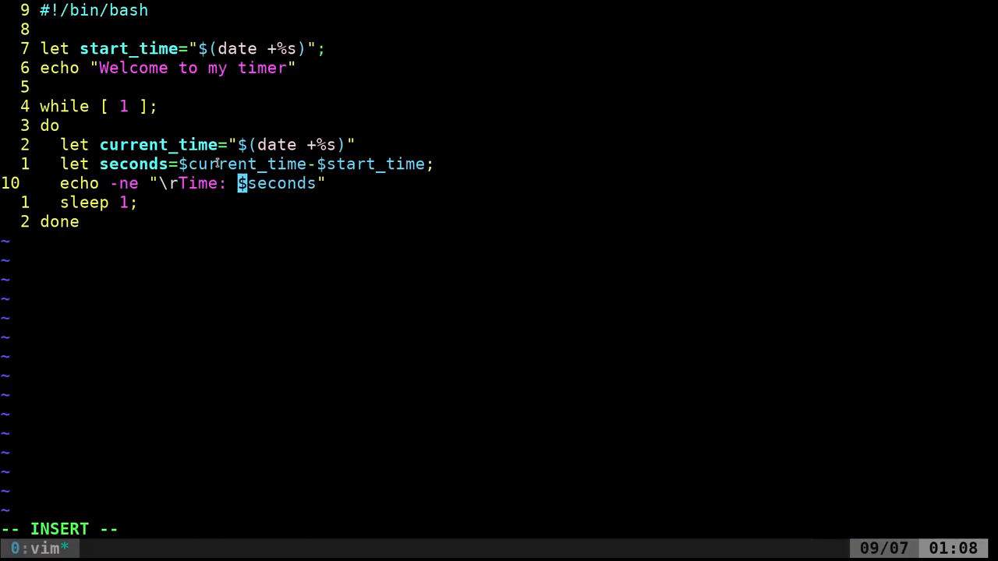